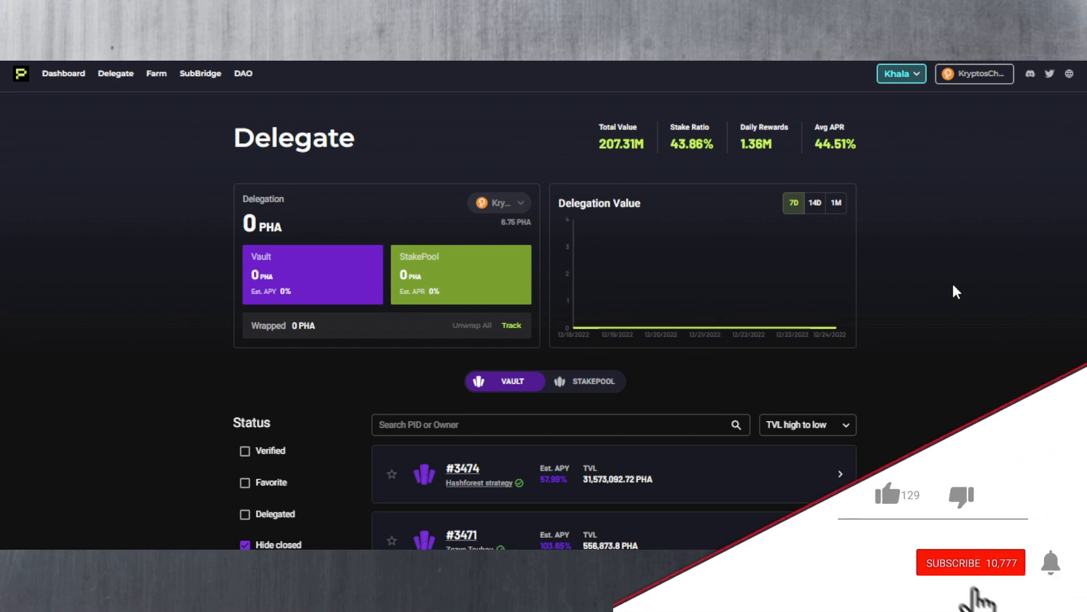
Step: Browse the delegation list, comparing stake pools with vaults and checking the vault sorting options
left_click(888, 495)
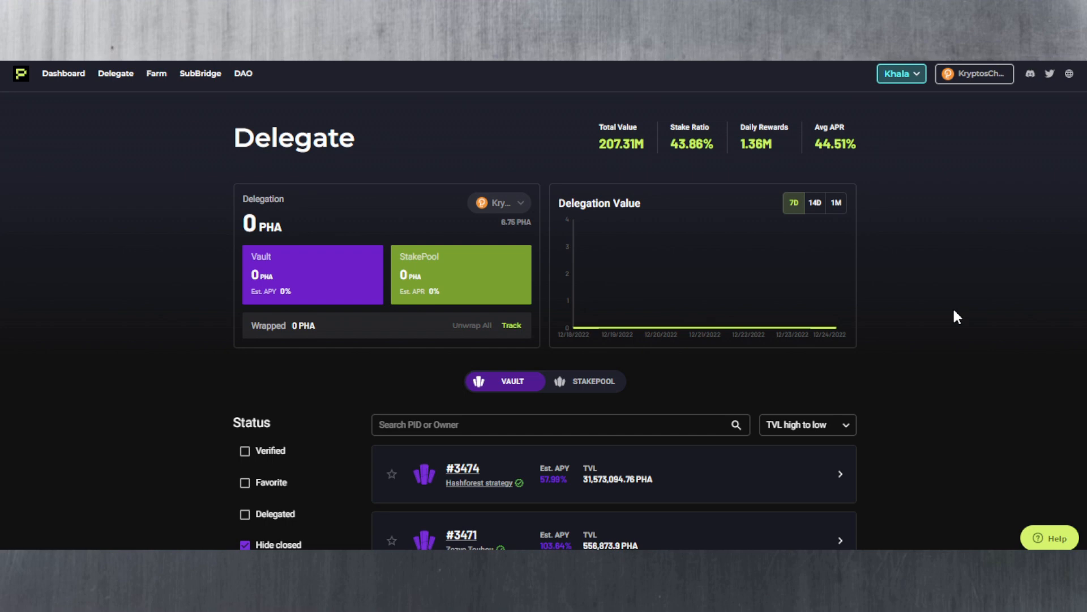
mouse_move(996, 235)
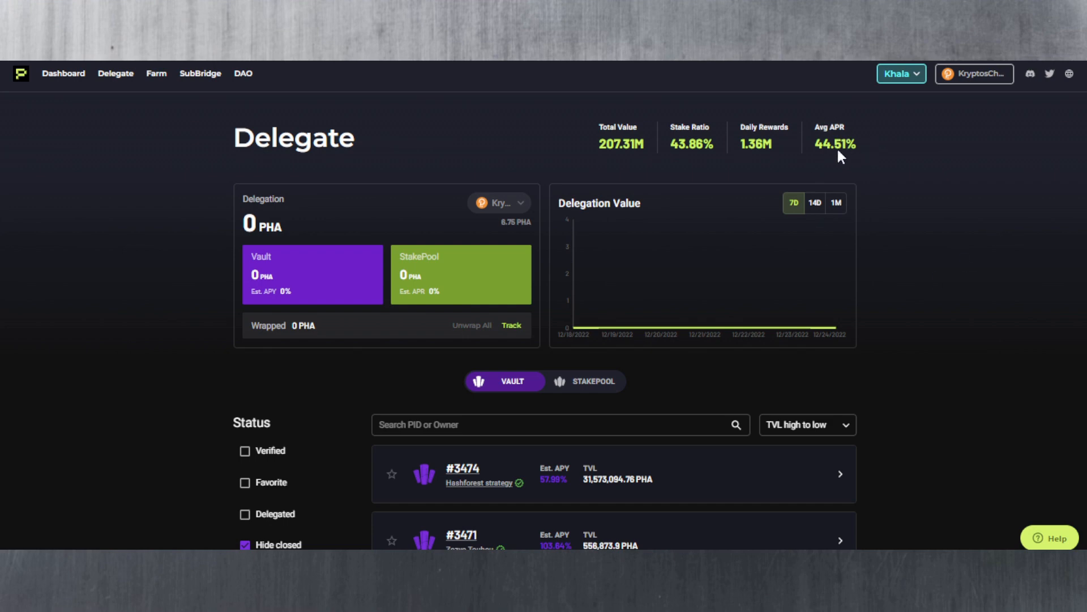
mouse_move(860, 169)
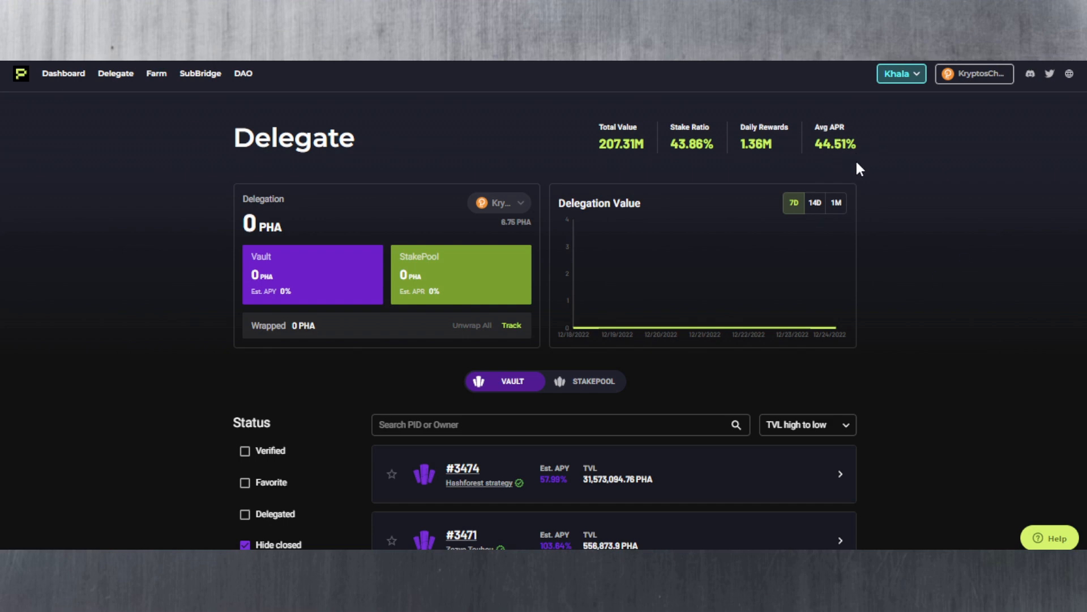
mouse_move(886, 189)
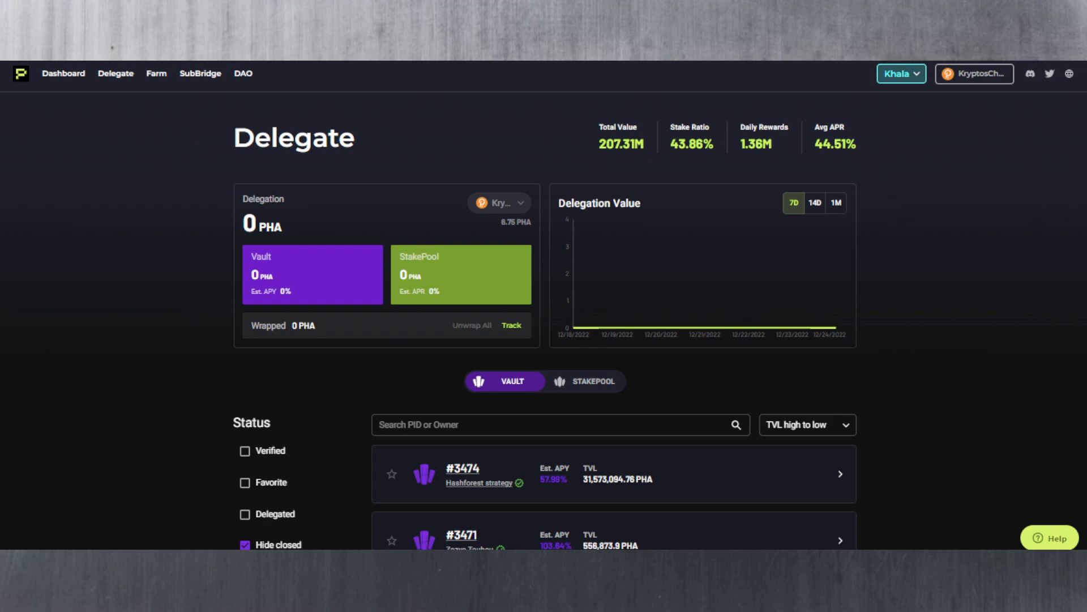
scroll("down", 3)
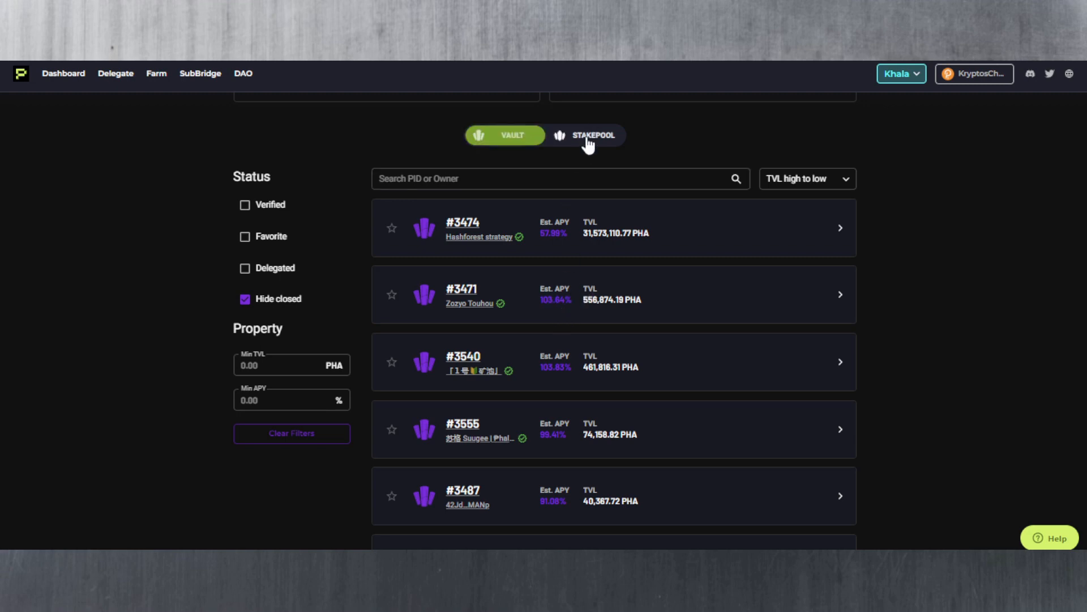
left_click(585, 135)
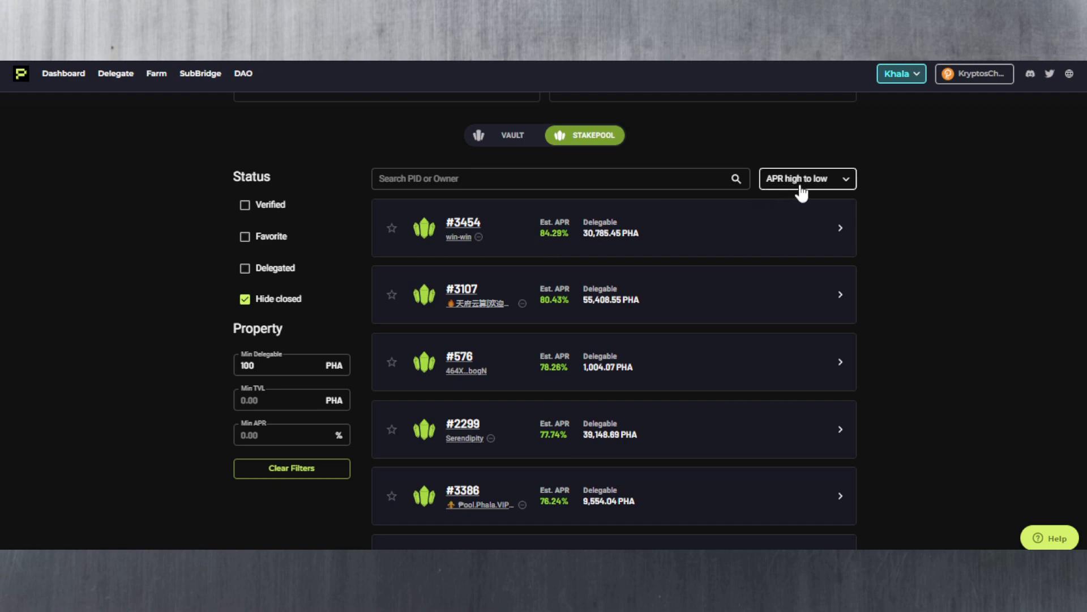
mouse_move(579, 341)
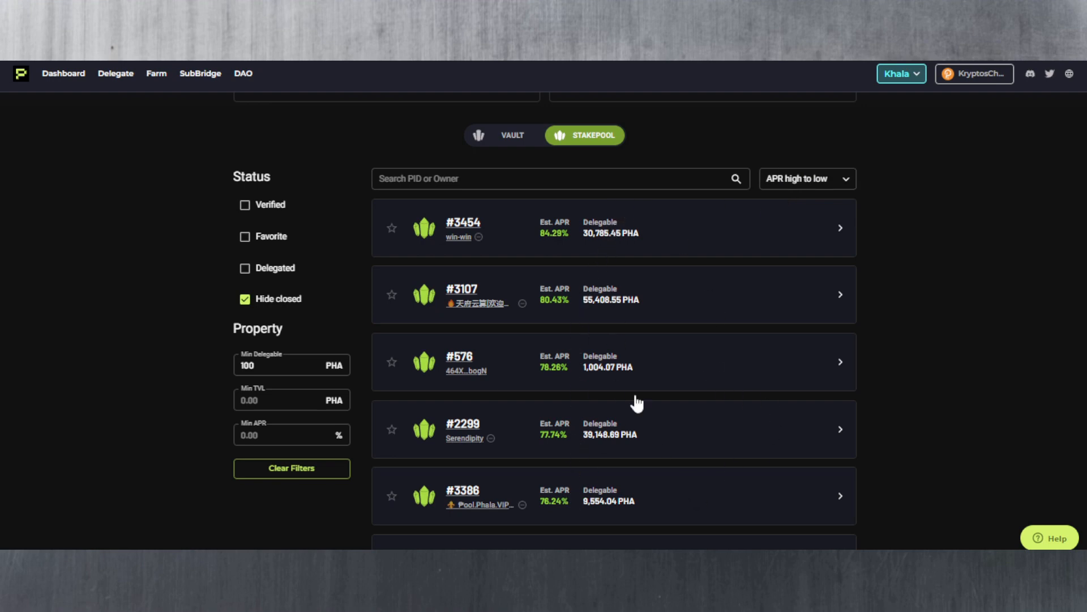
mouse_move(604, 365)
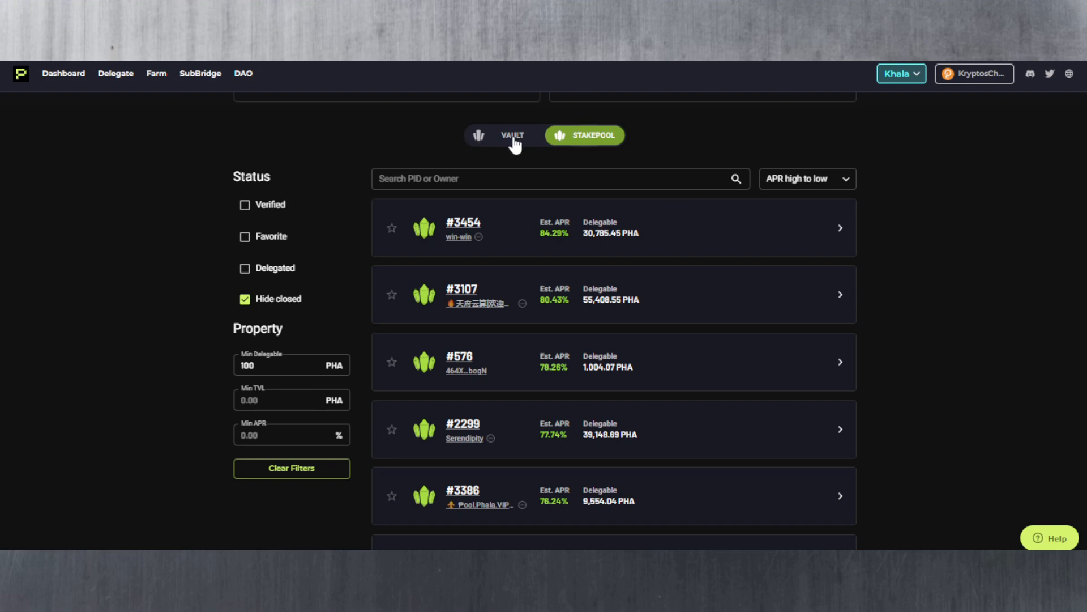
left_click(506, 134)
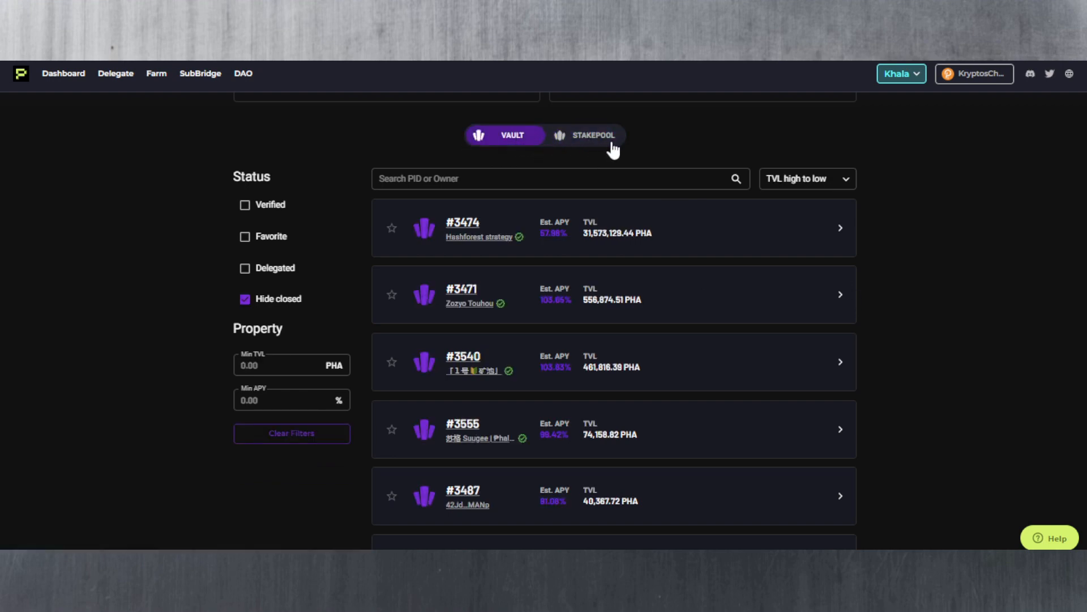
left_click(807, 178)
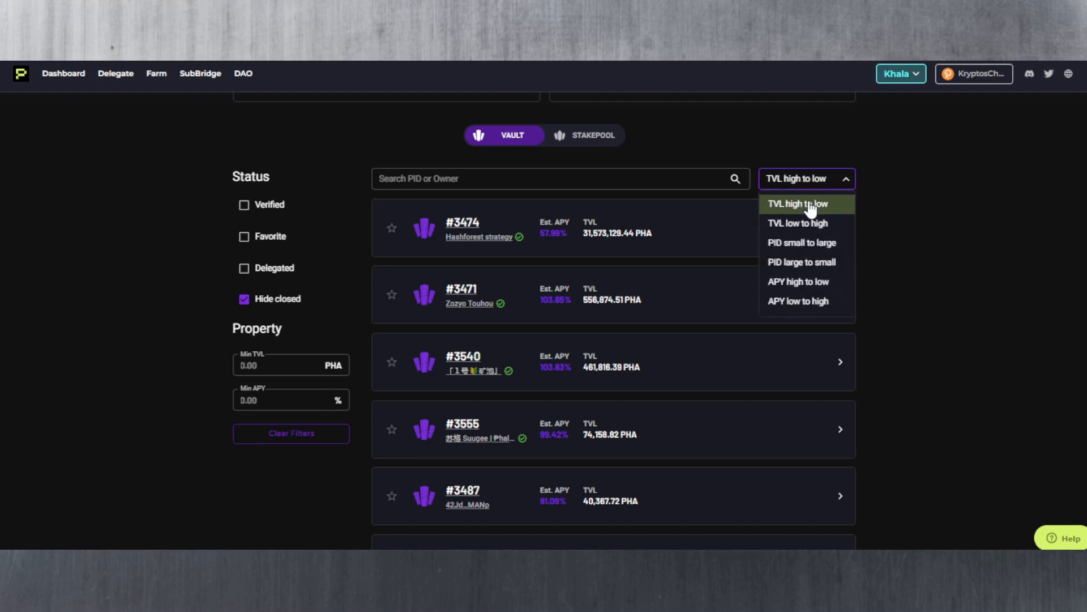
mouse_move(609, 217)
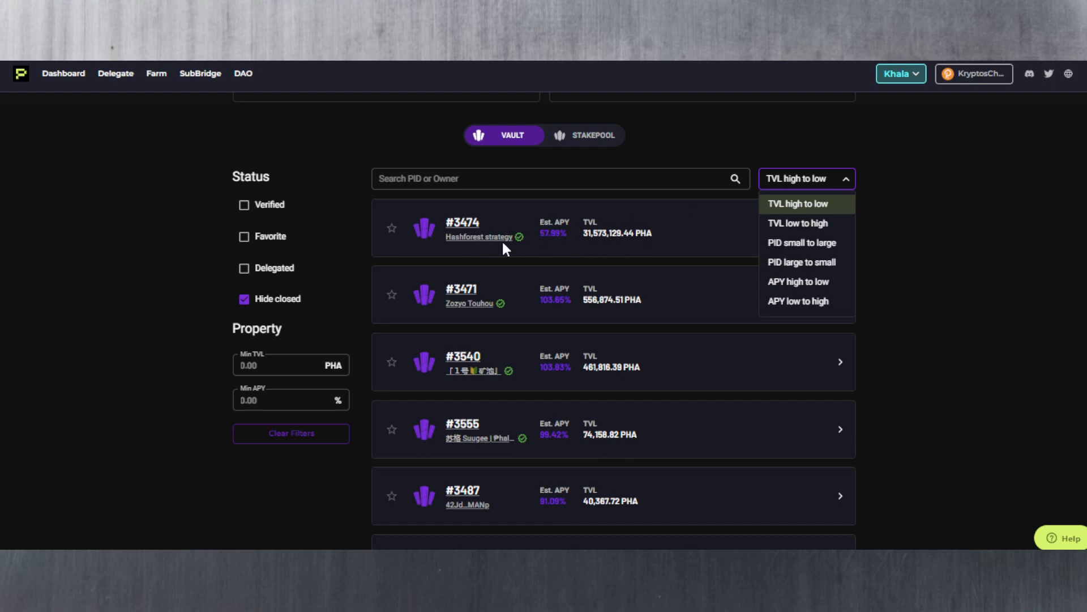
mouse_move(496, 310)
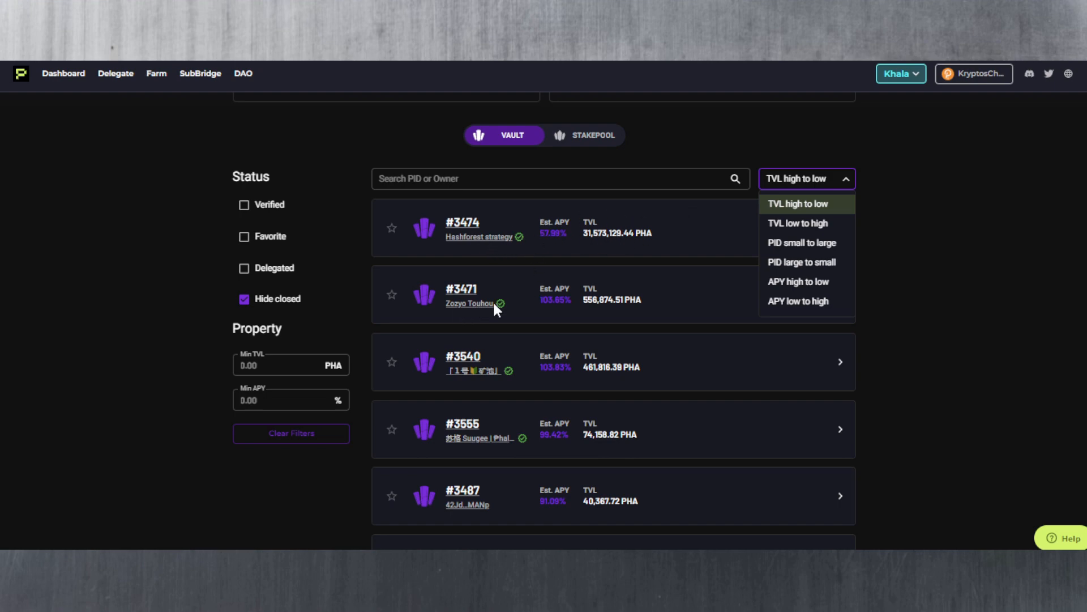
mouse_move(551, 314)
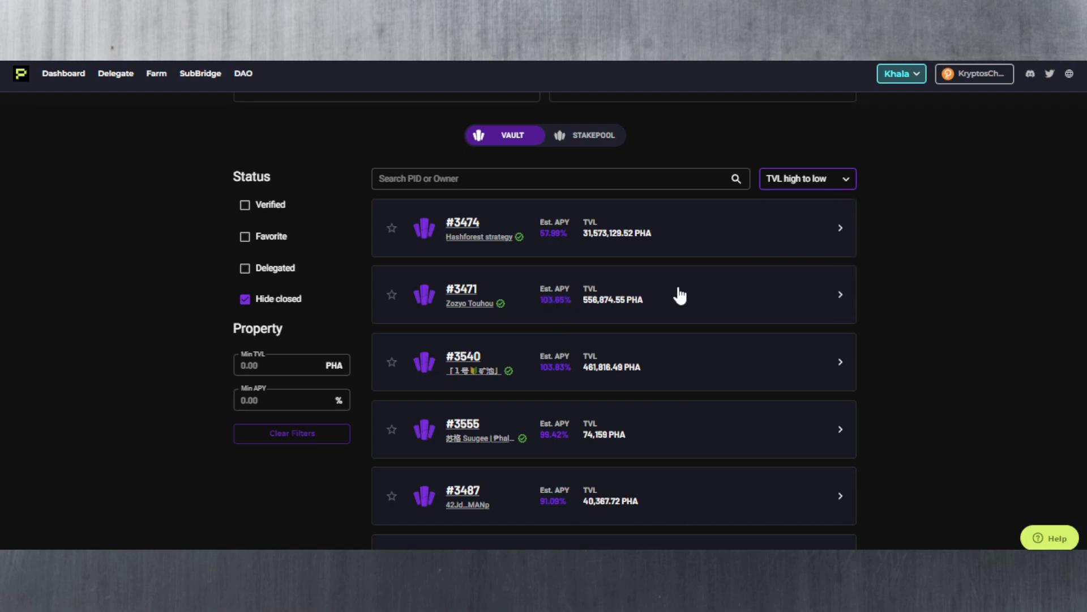
mouse_move(953, 246)
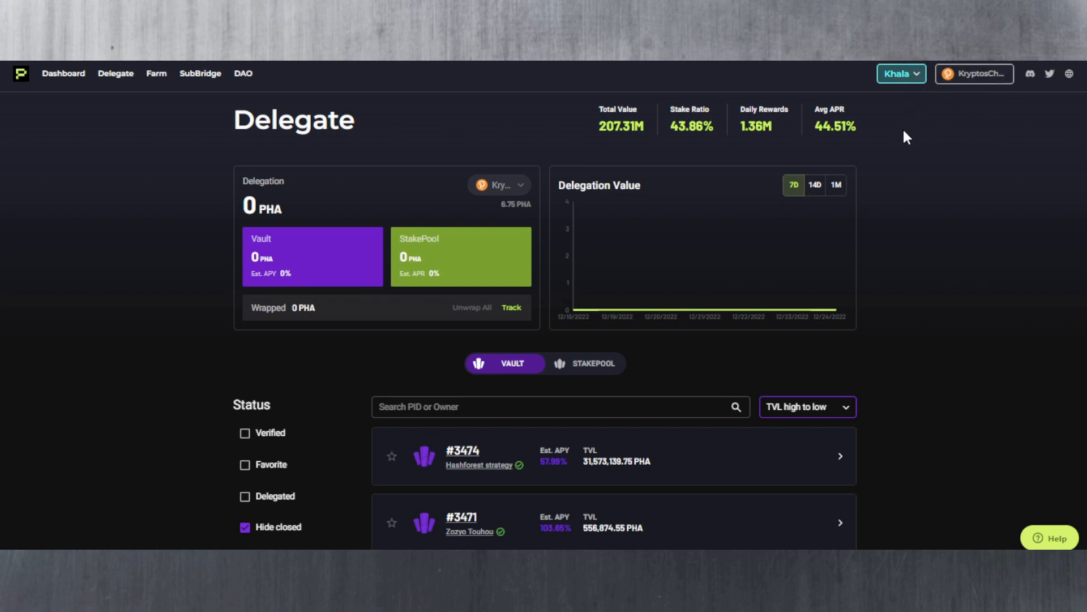
mouse_move(913, 180)
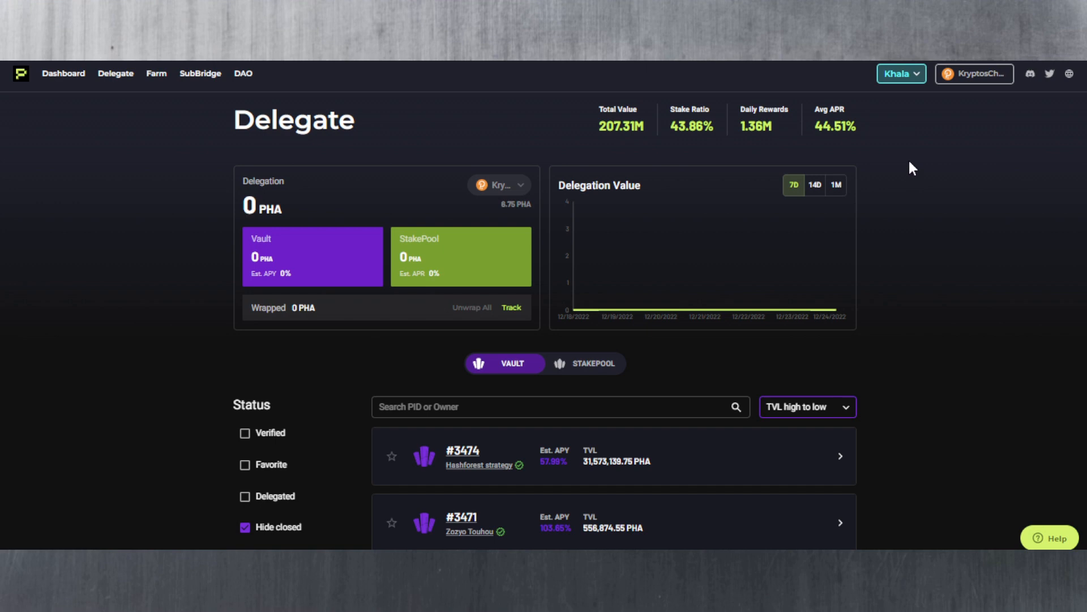
mouse_move(959, 162)
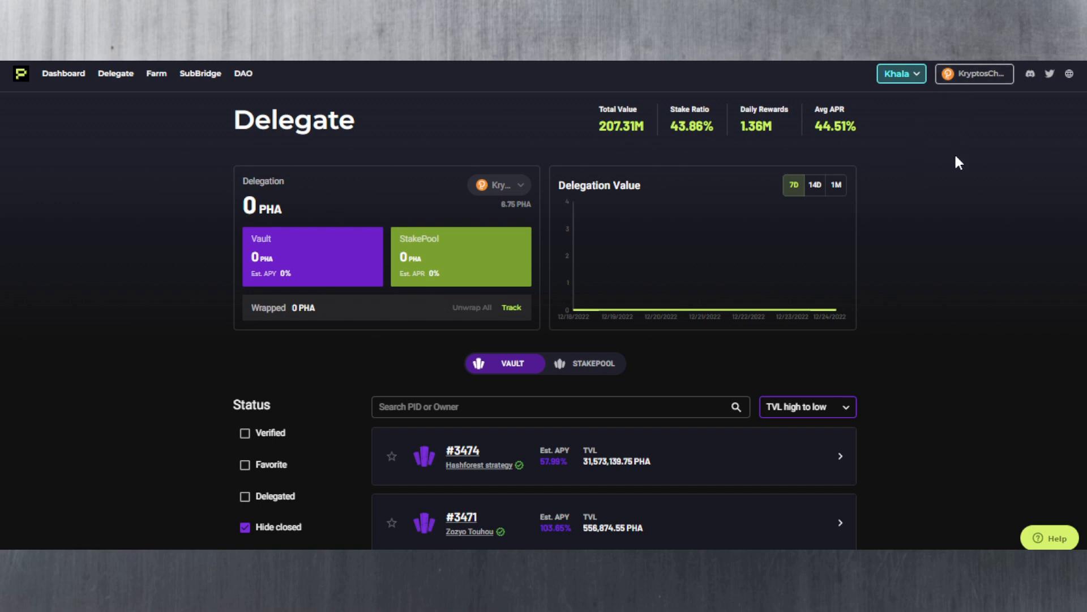
mouse_move(1001, 269)
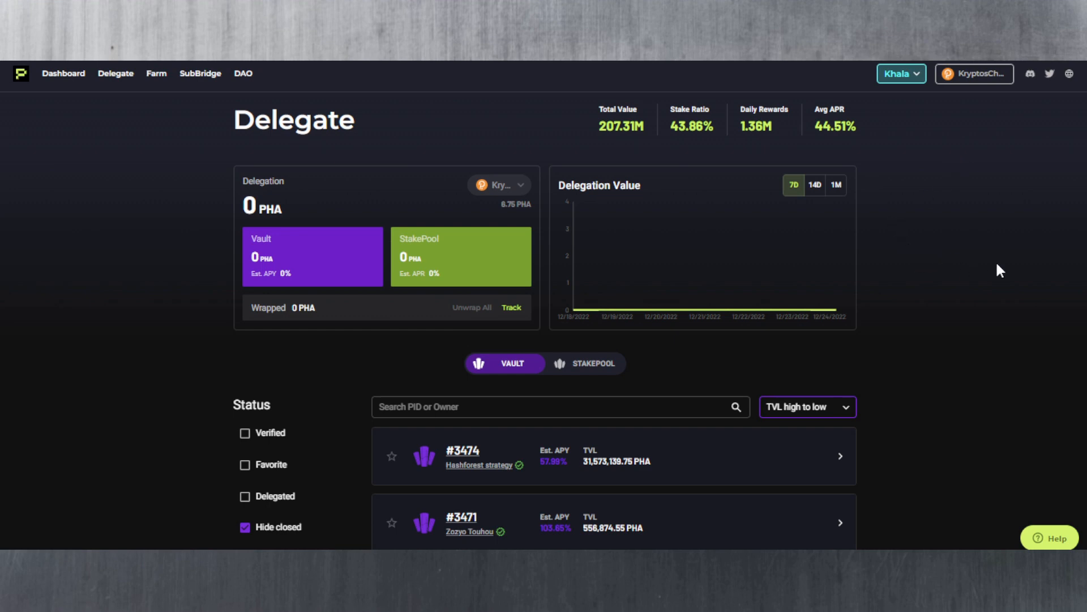
Step: Filter the list to verified vaults only, briefly checking the verified stake pools
scroll("down", 3)
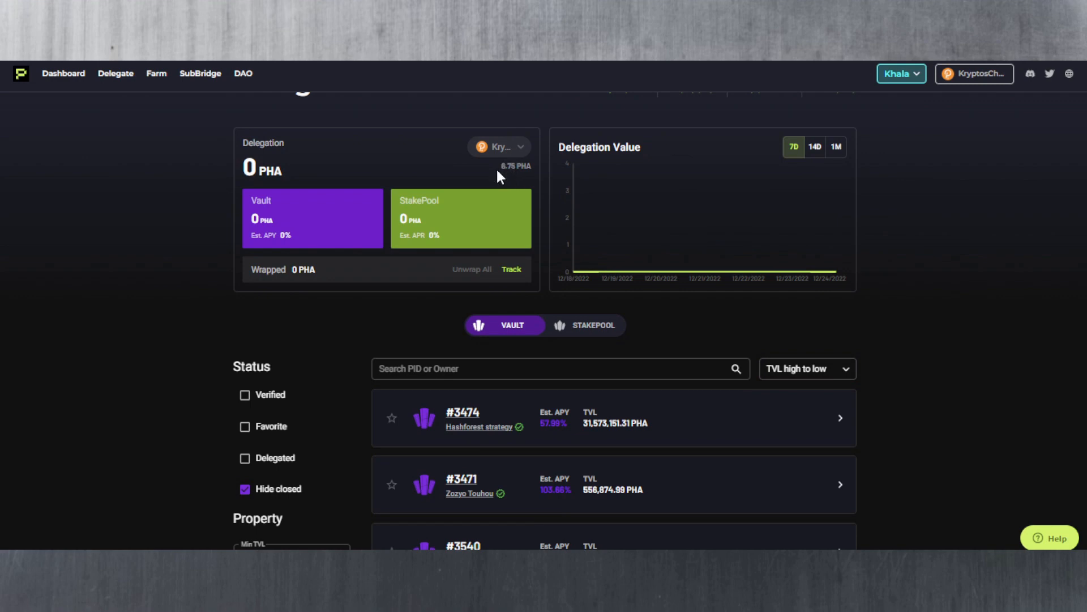
mouse_move(1079, 176)
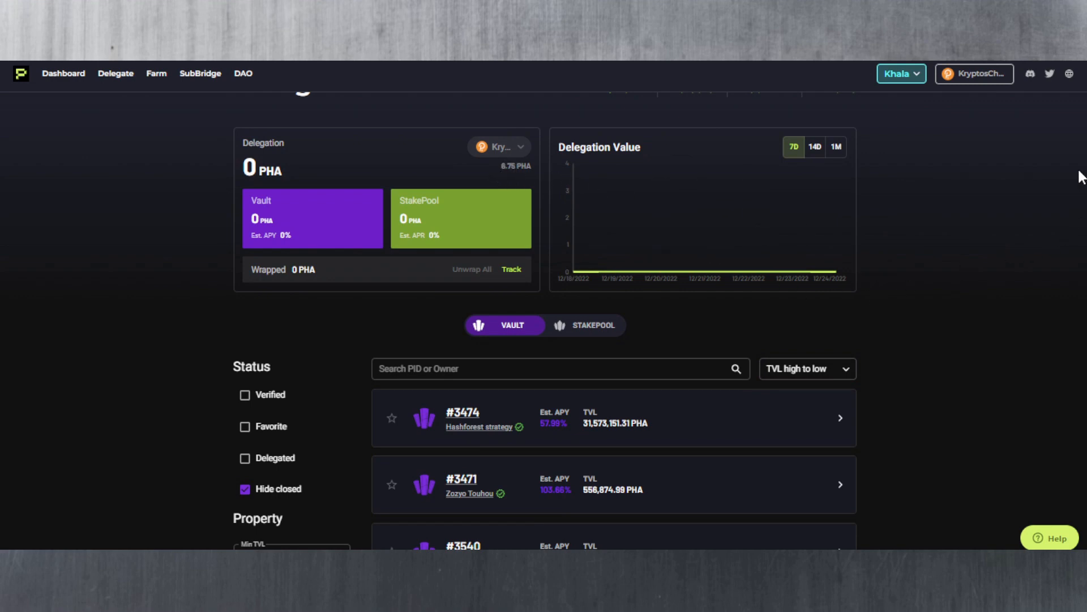
scroll("down", 3)
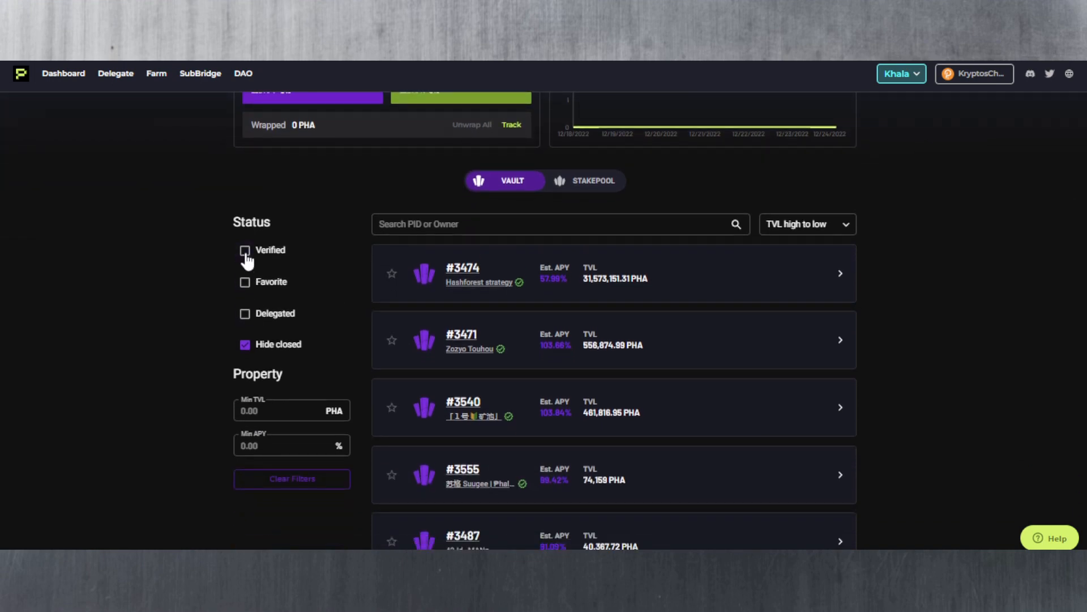
left_click(245, 251)
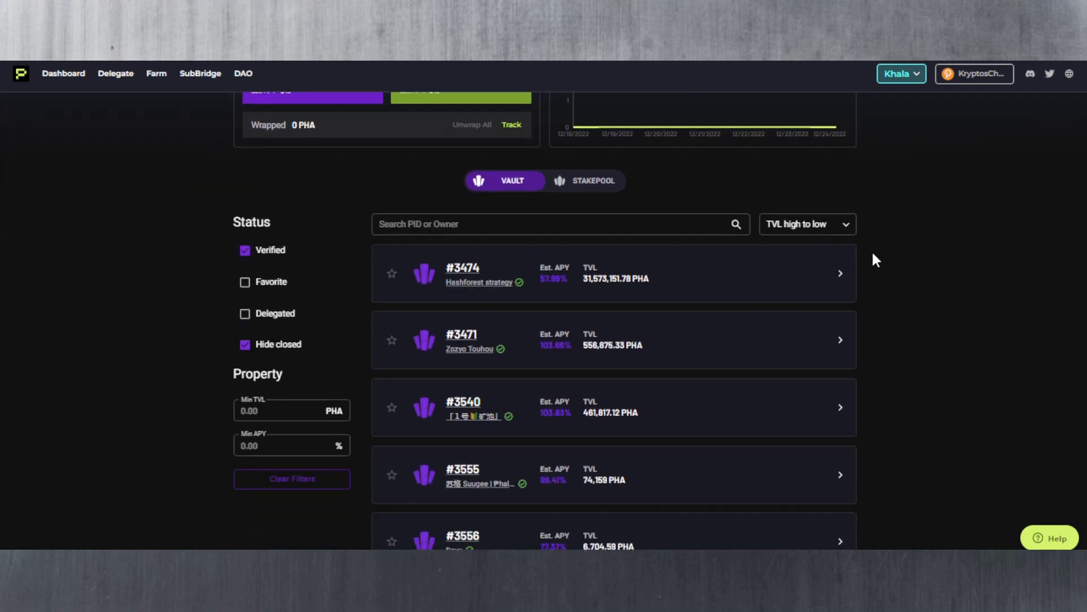
mouse_move(937, 251)
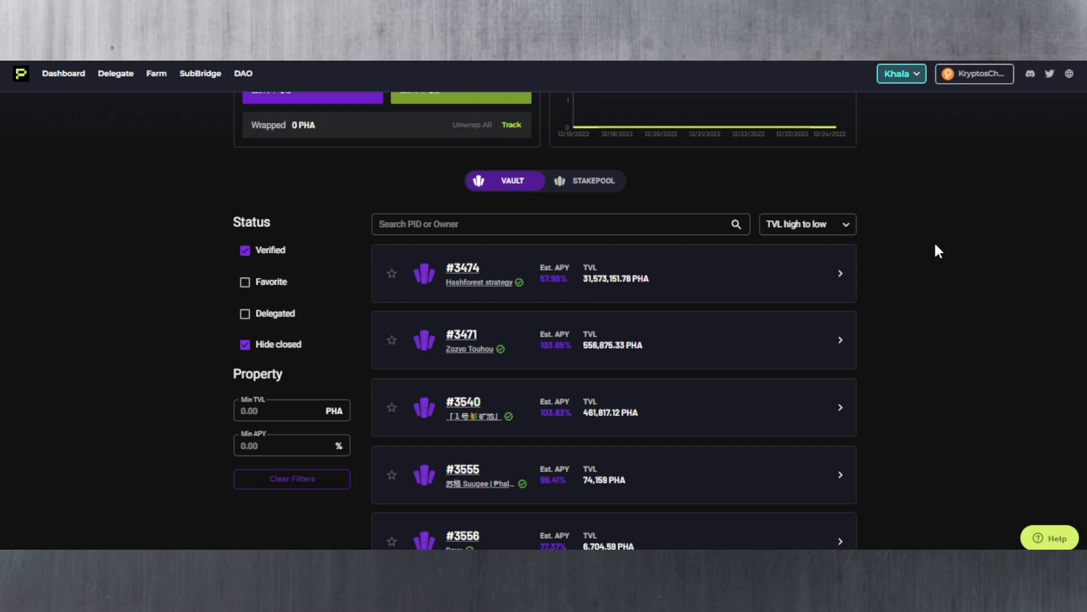
left_click(585, 181)
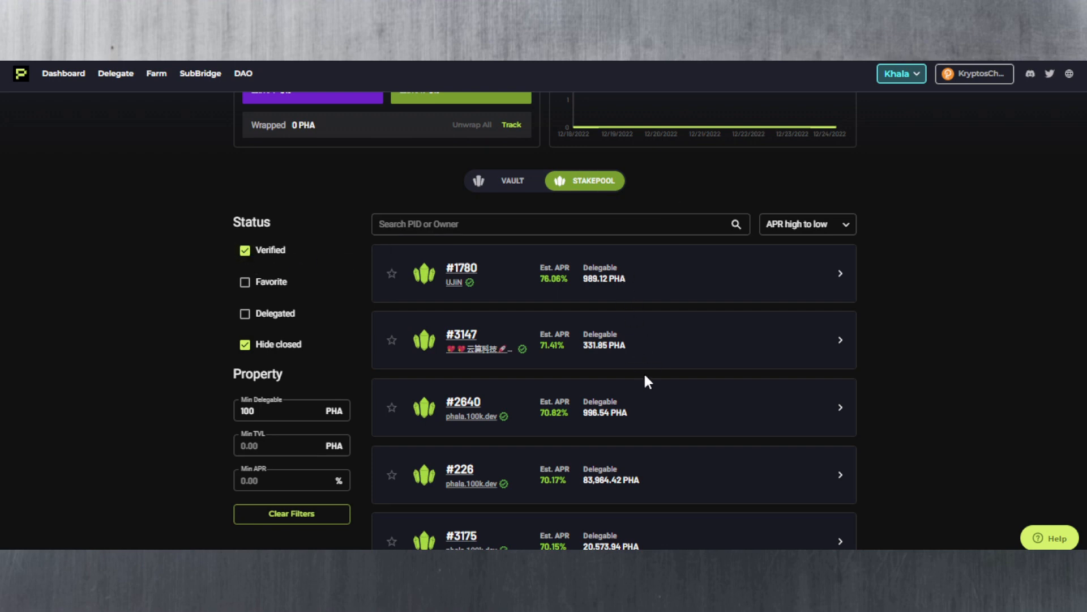
left_click(505, 181)
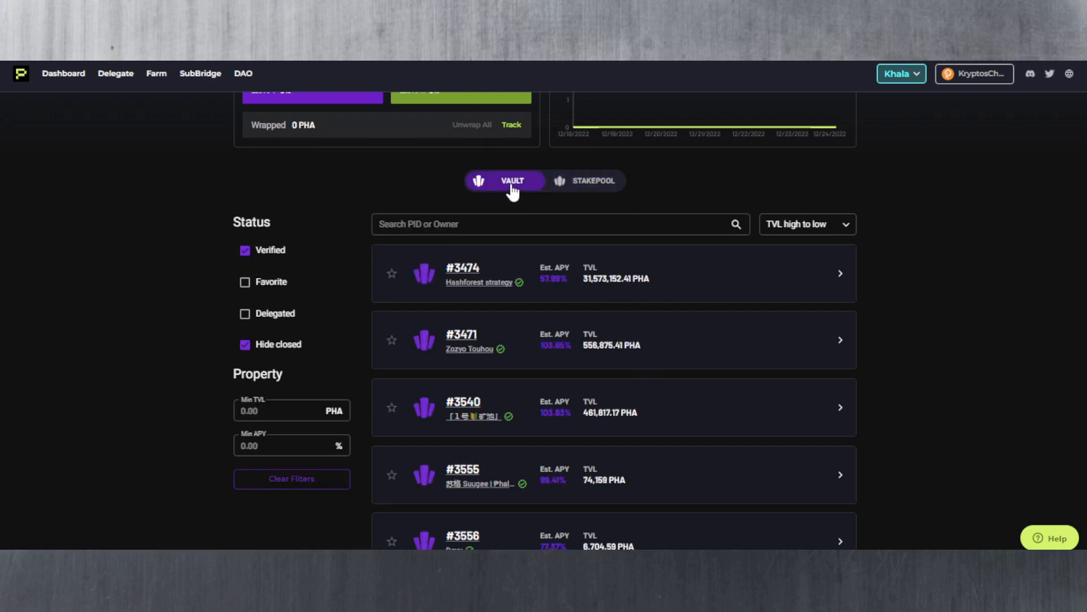
mouse_move(722, 381)
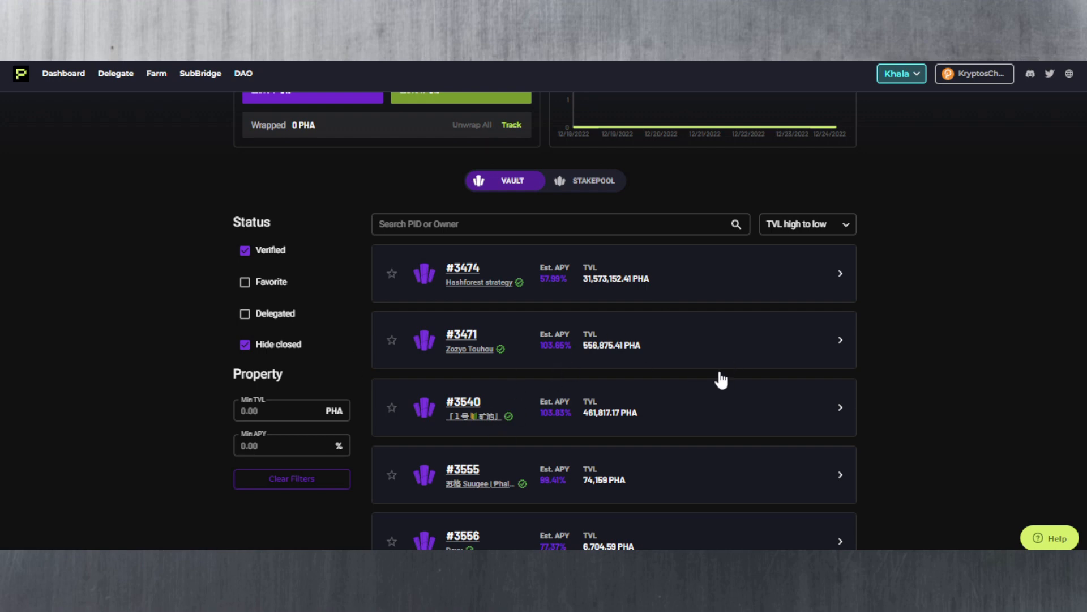
mouse_move(935, 287)
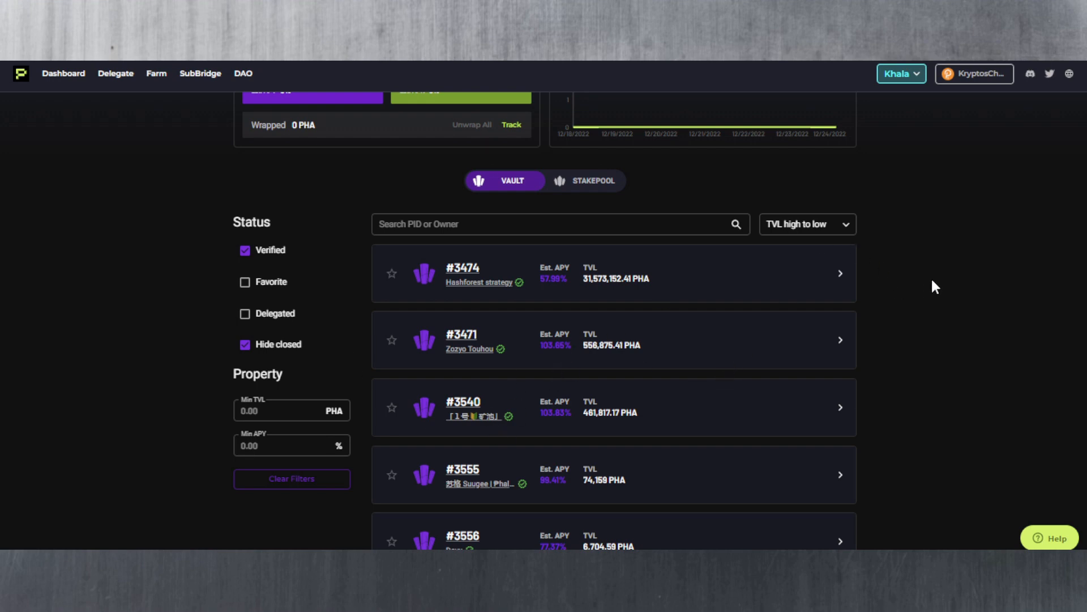
mouse_move(1006, 296)
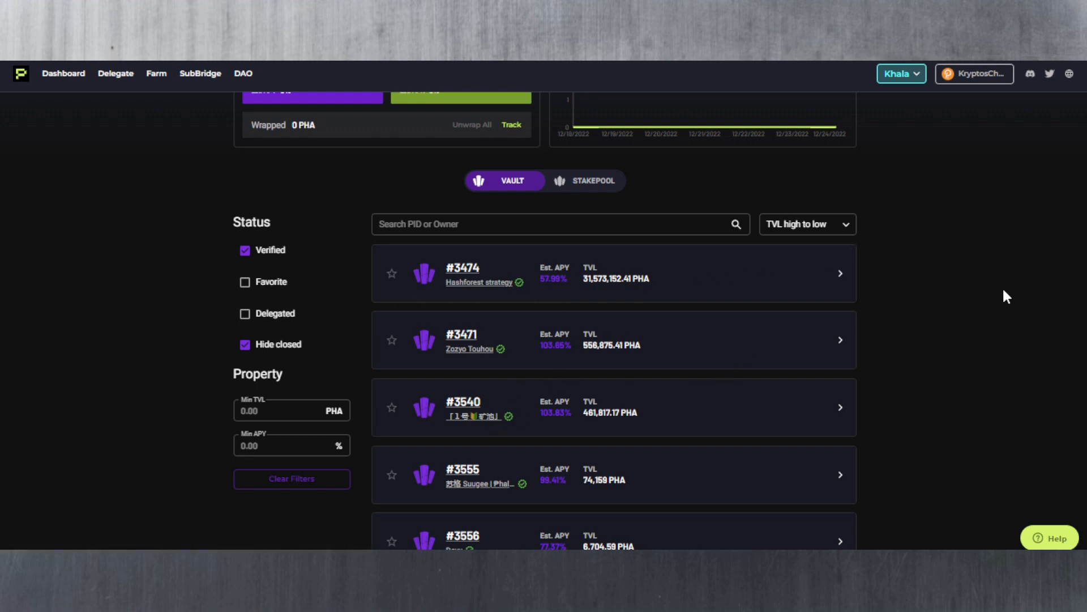
mouse_move(969, 307)
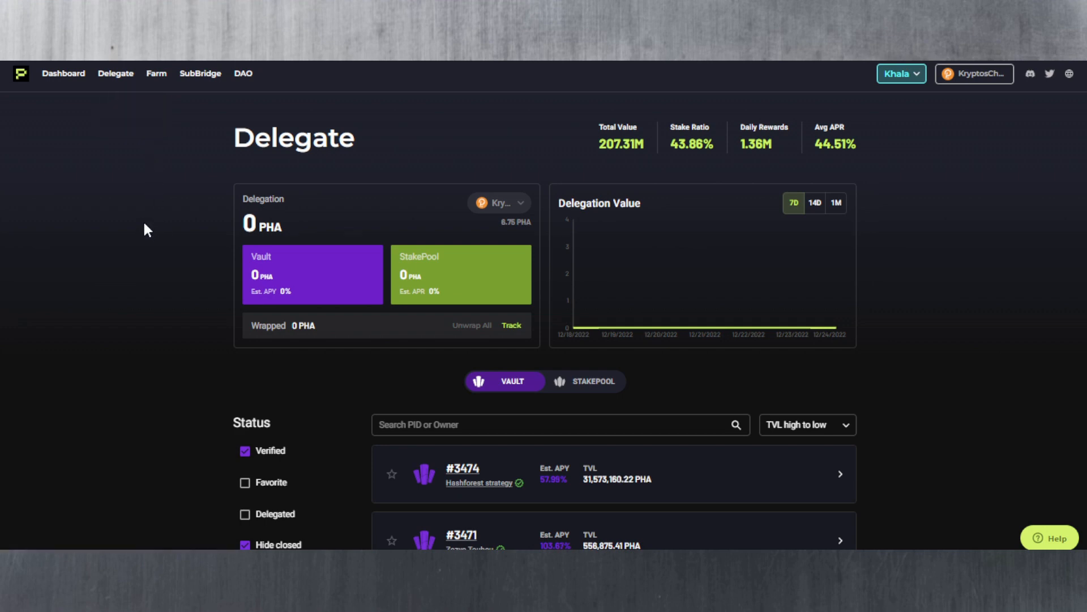
mouse_move(1046, 201)
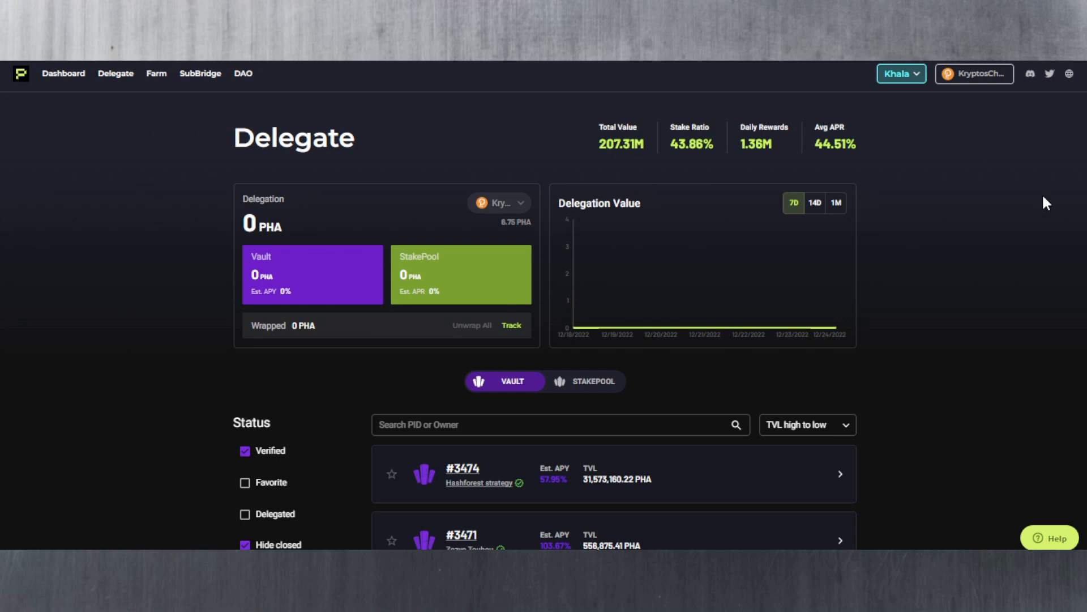
scroll("down", 3)
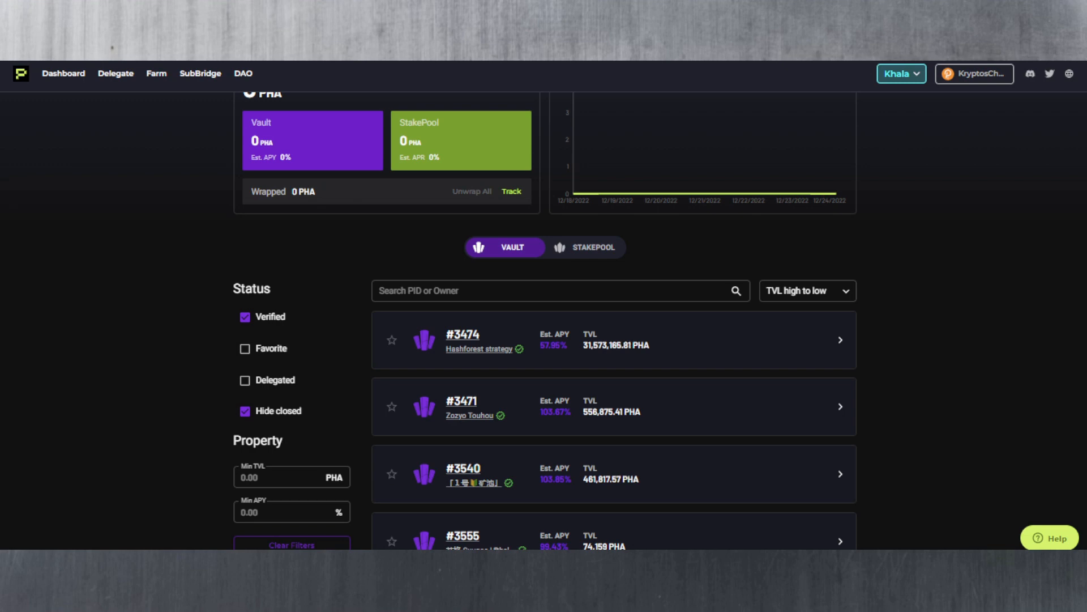
scroll("down", 3)
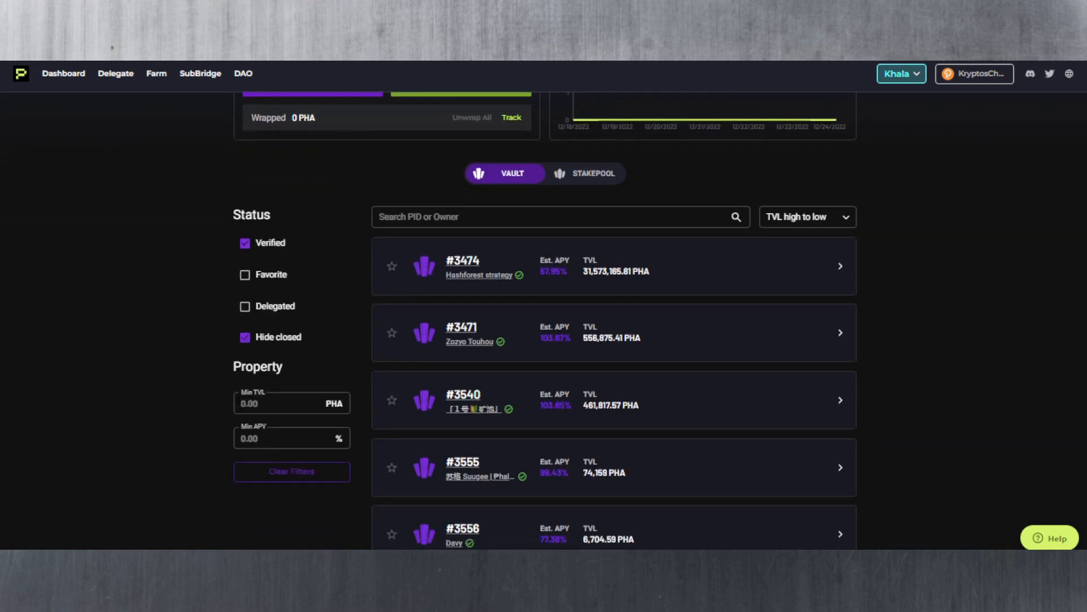
scroll("down", 3)
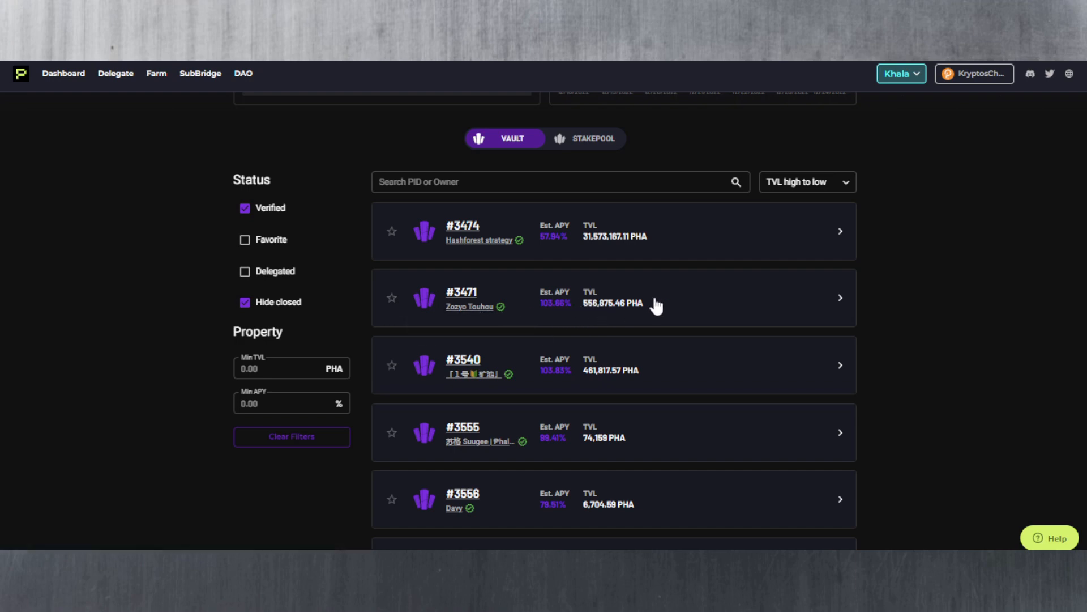
mouse_move(793, 305)
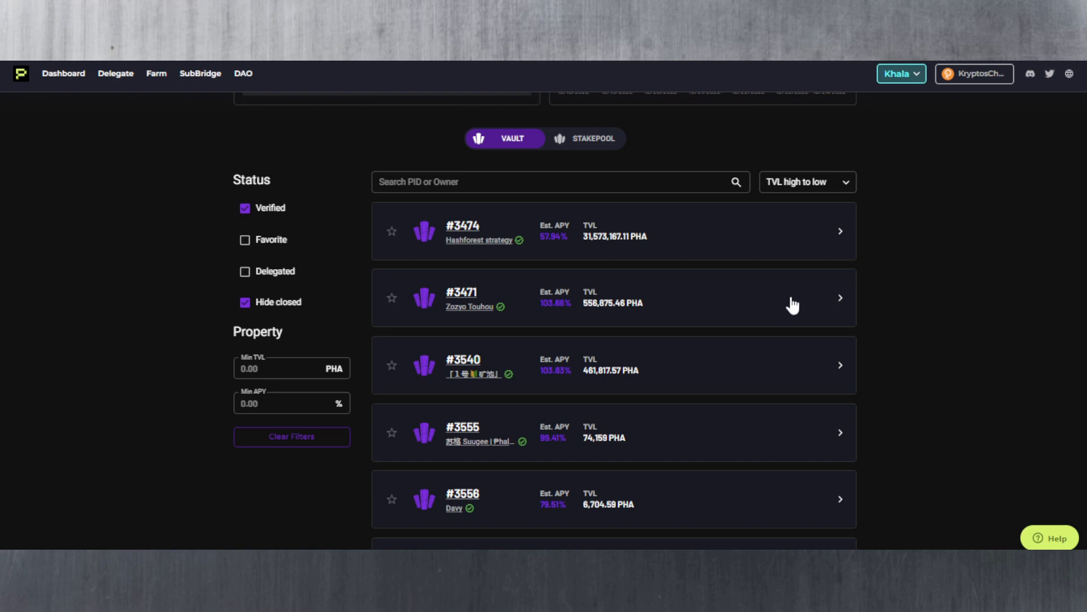
Step: Expand vault #3471, settle on 5 PHA as the amount and submit the delegation
left_click(839, 298)
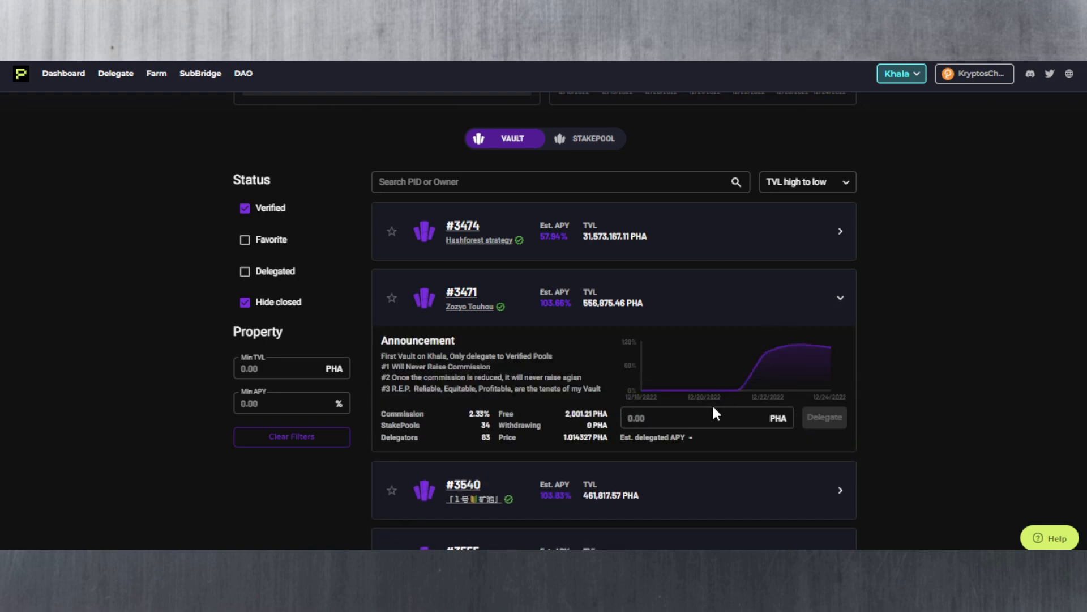
left_click(707, 417)
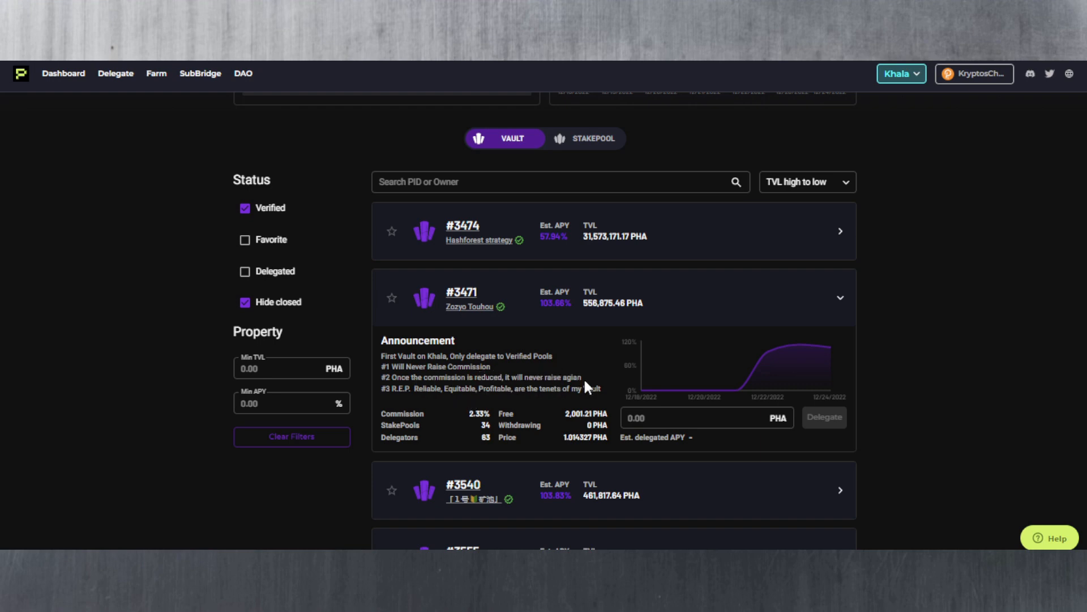
mouse_move(493, 390)
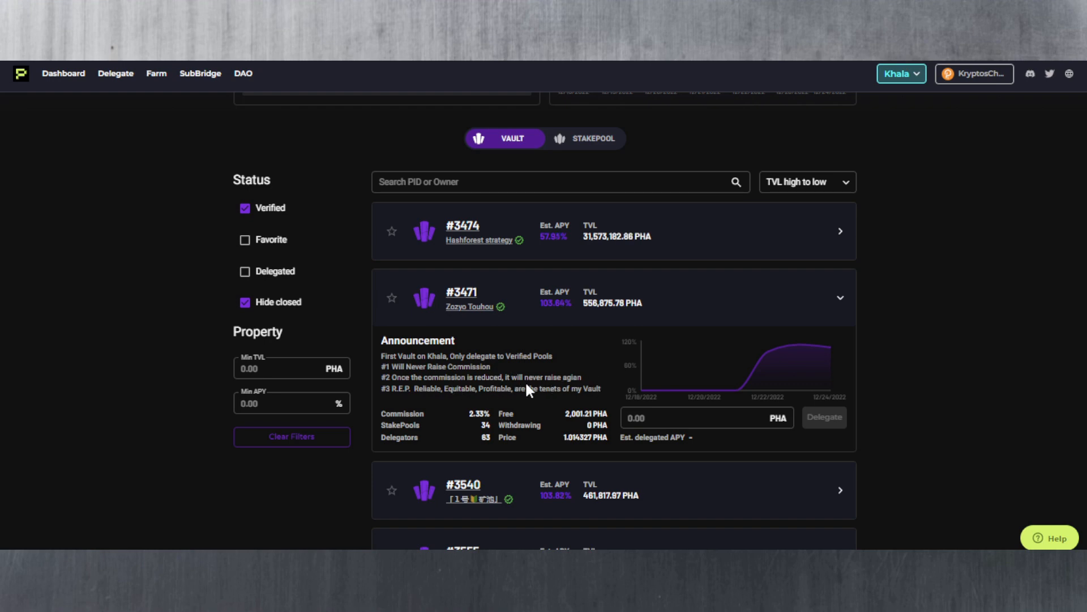
mouse_move(462, 425)
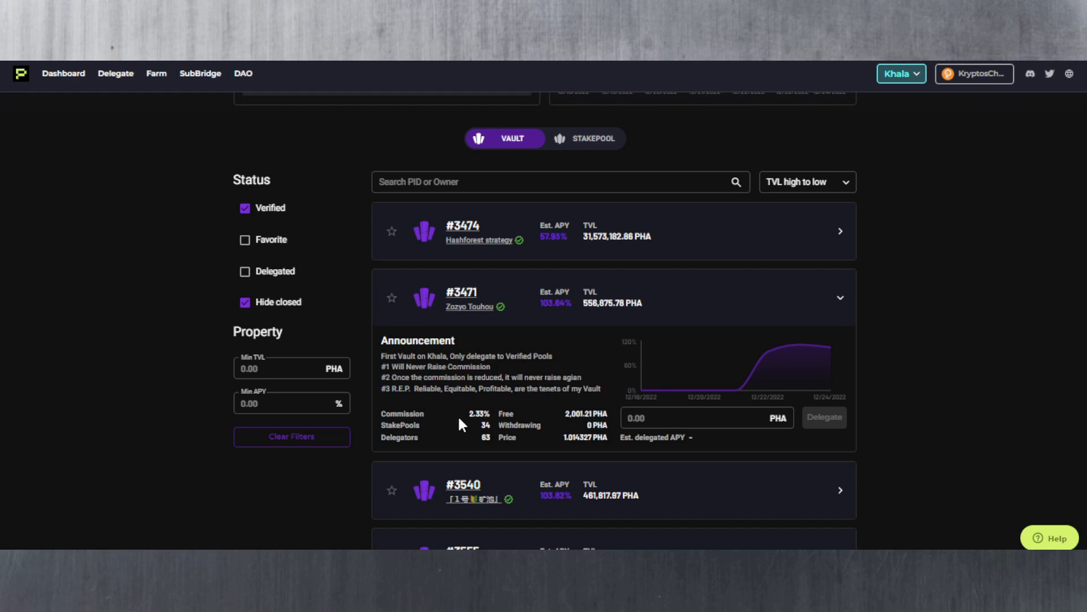
mouse_move(466, 412)
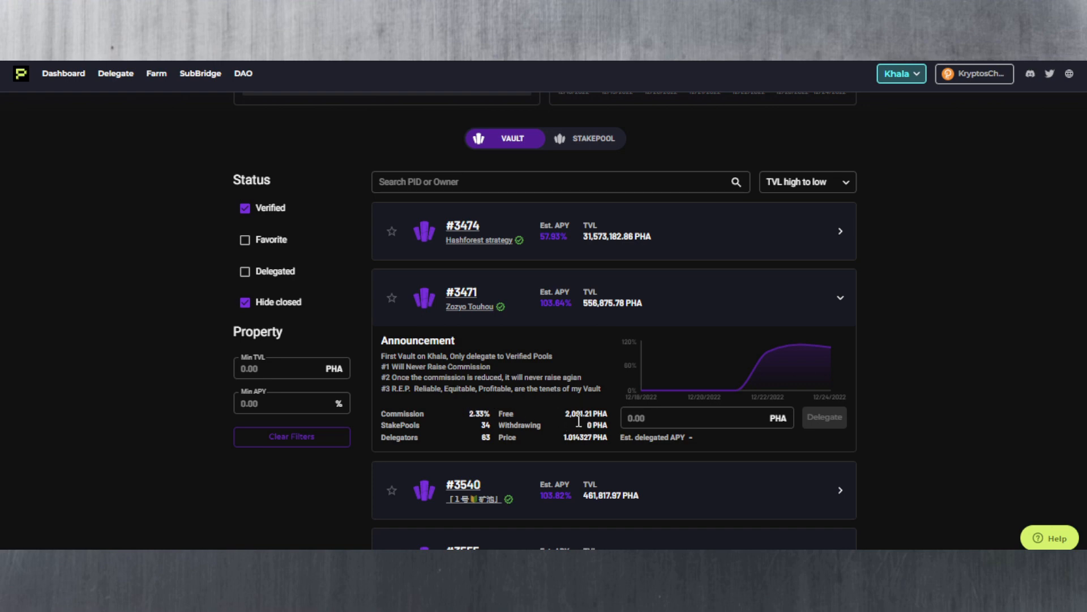
mouse_move(561, 423)
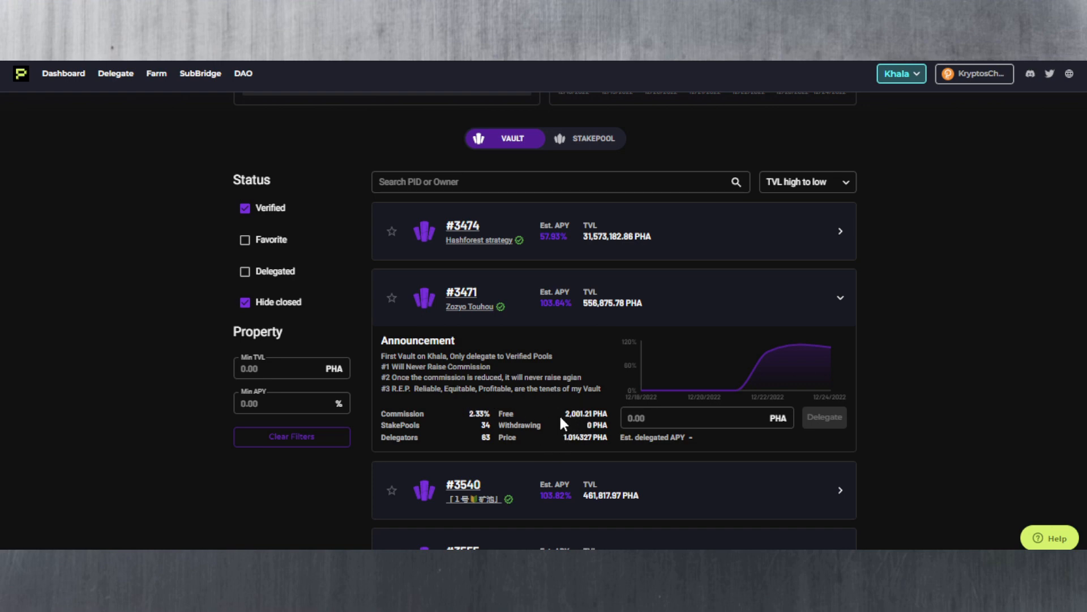
mouse_move(560, 456)
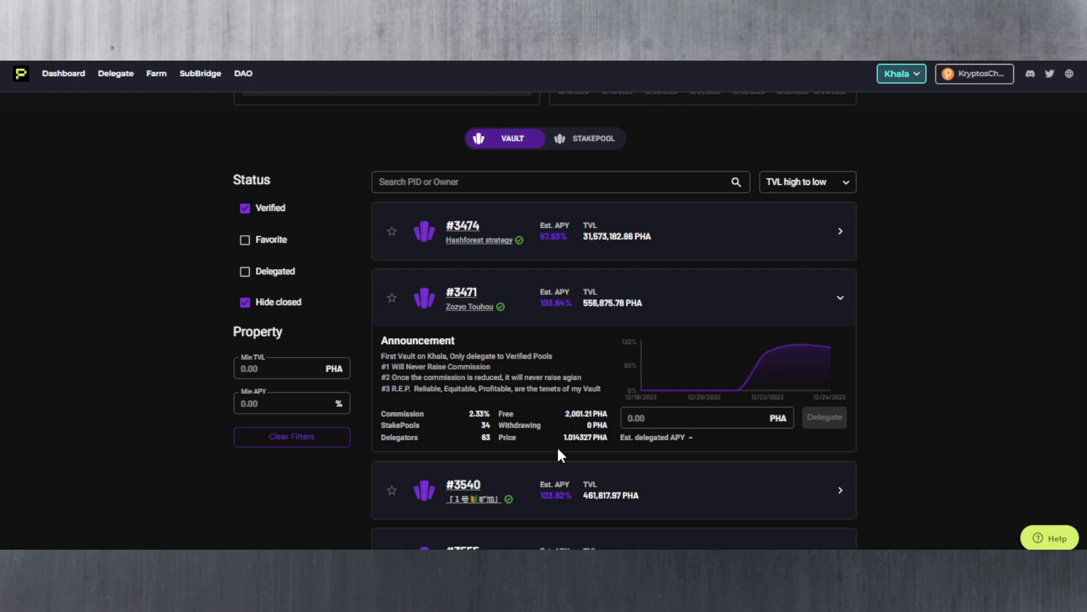
mouse_move(492, 437)
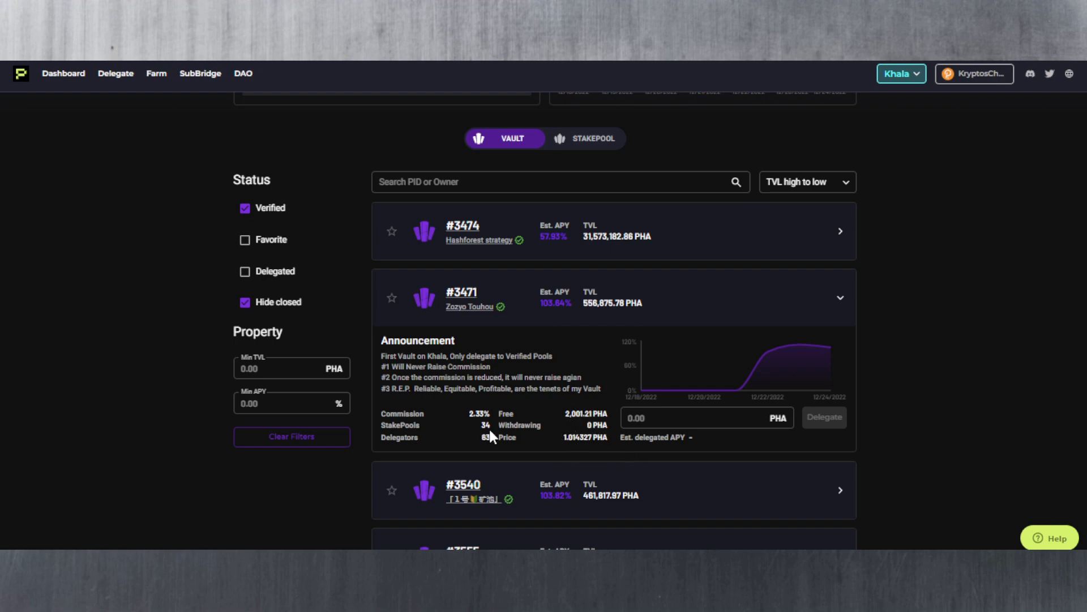
mouse_move(497, 438)
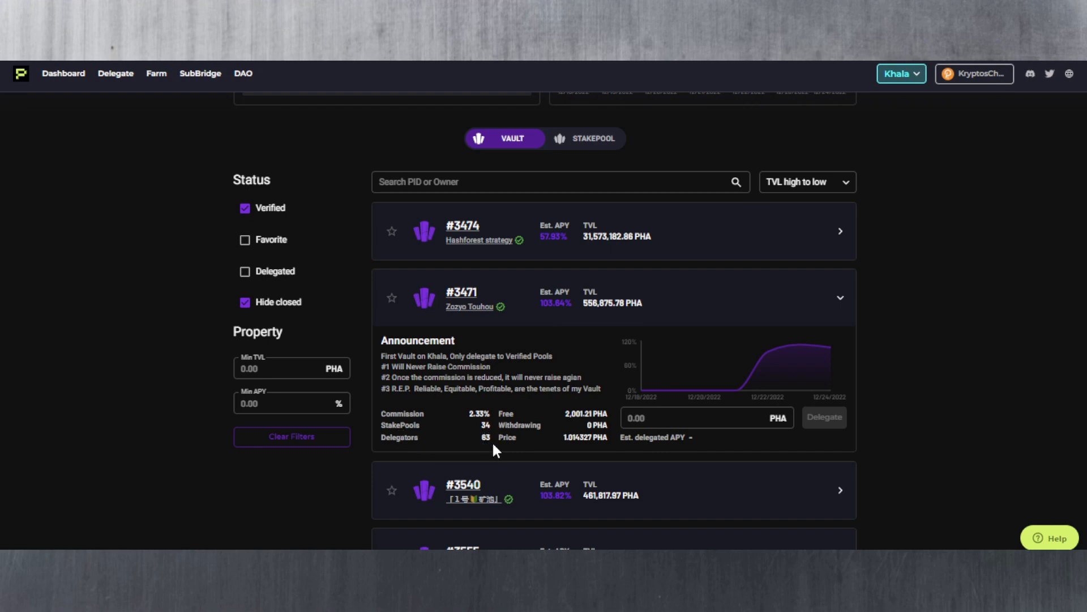
left_click(693, 418)
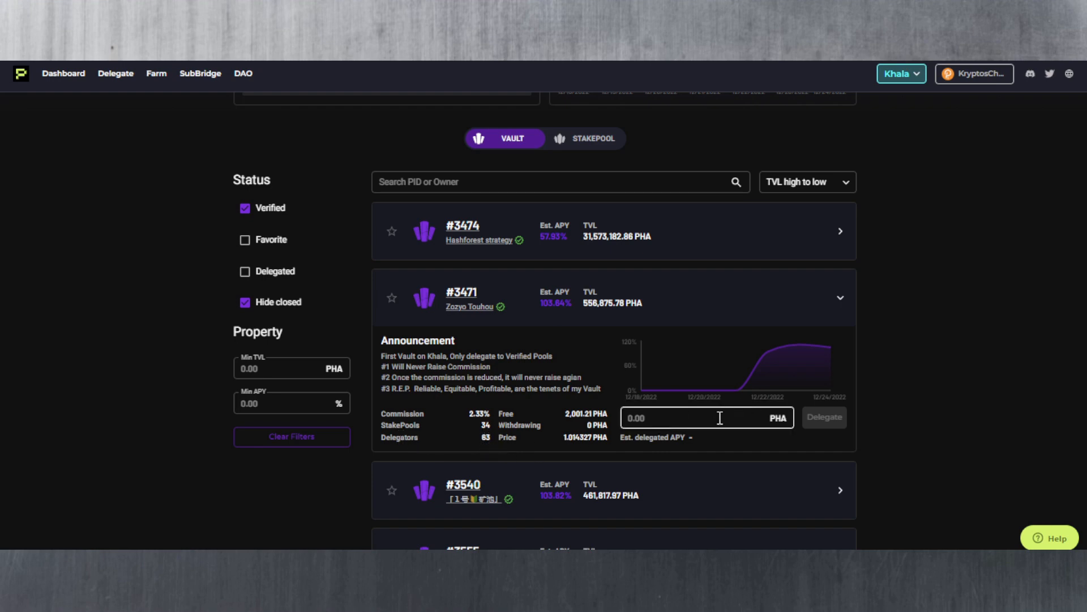
left_click(706, 416)
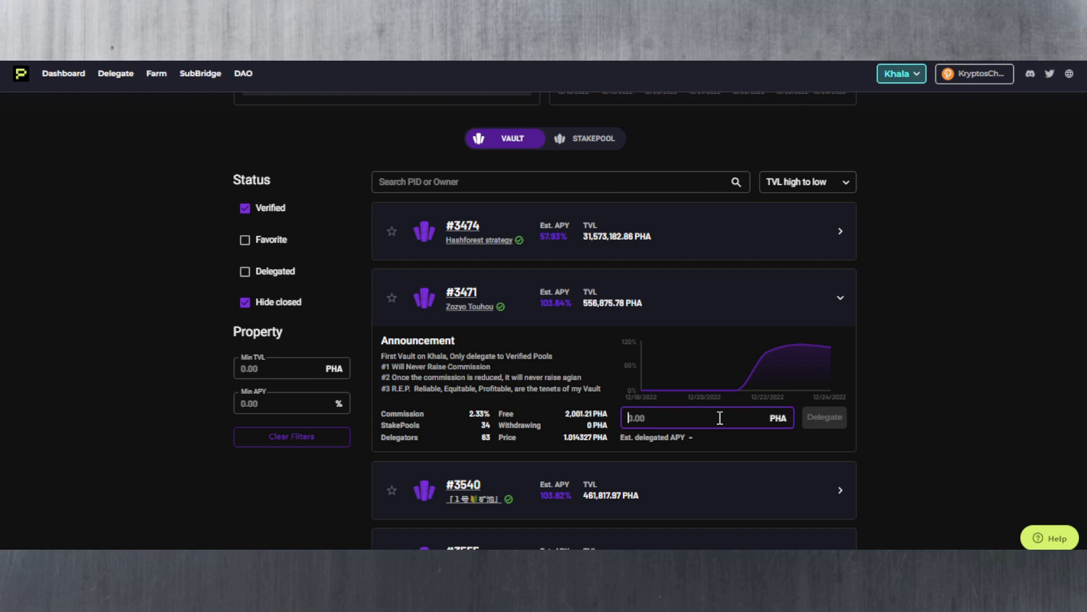
type("6")
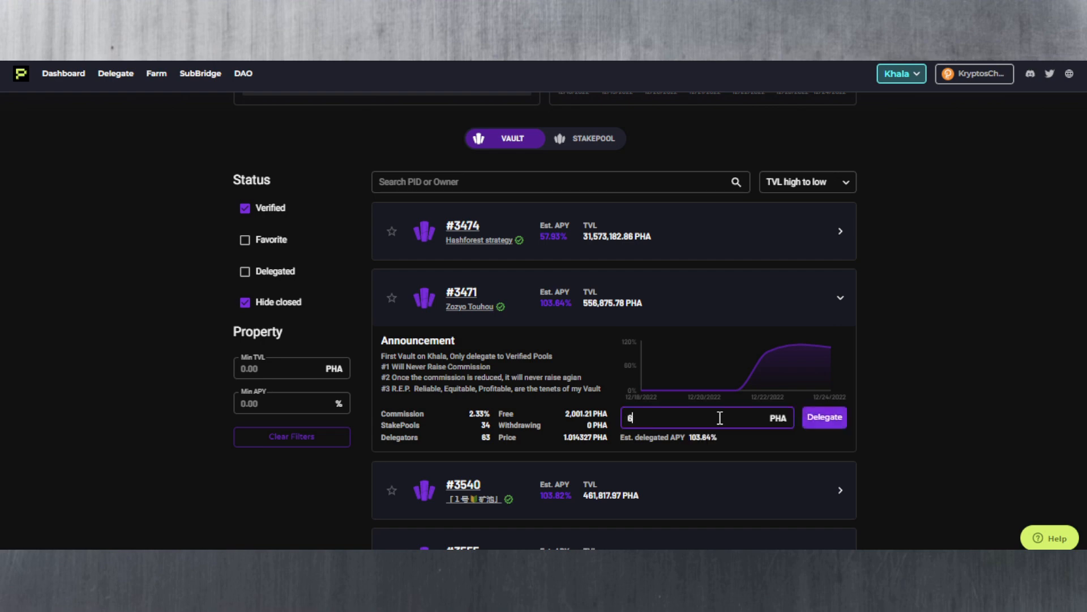
type("5")
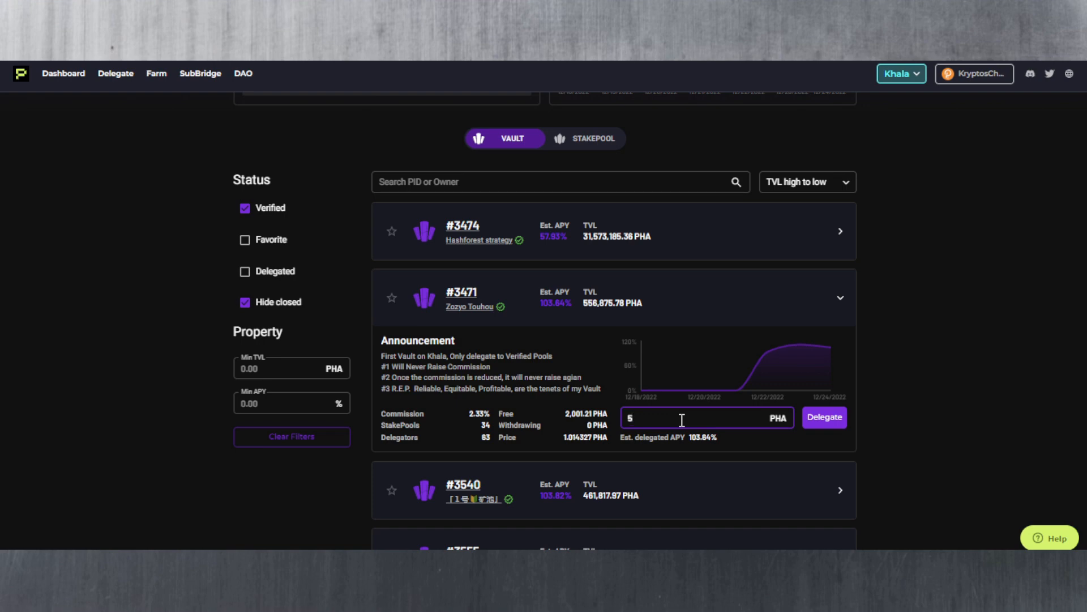
type("100000")
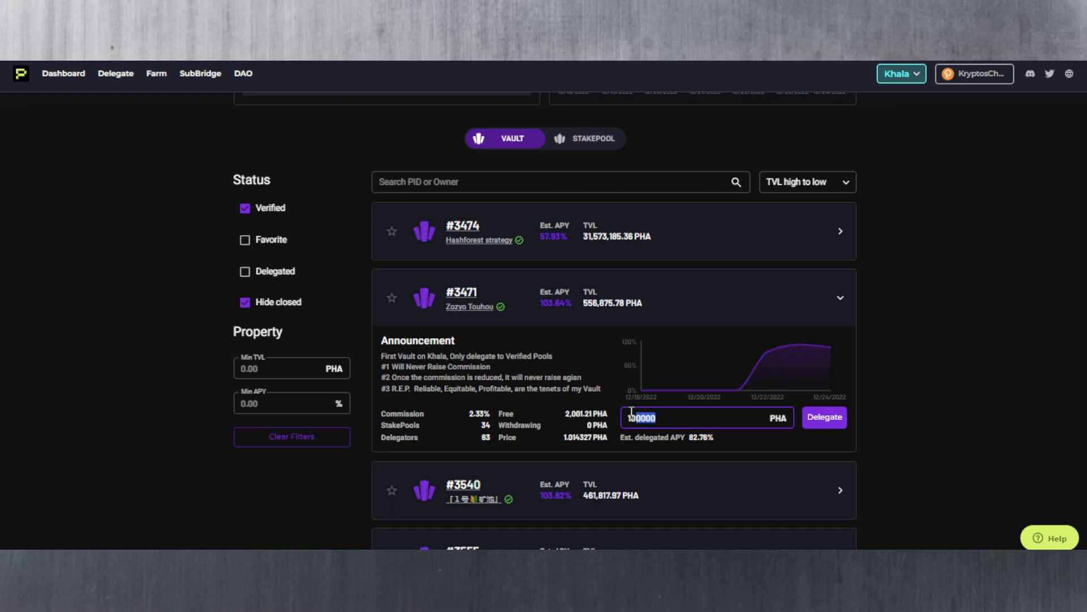
type("5")
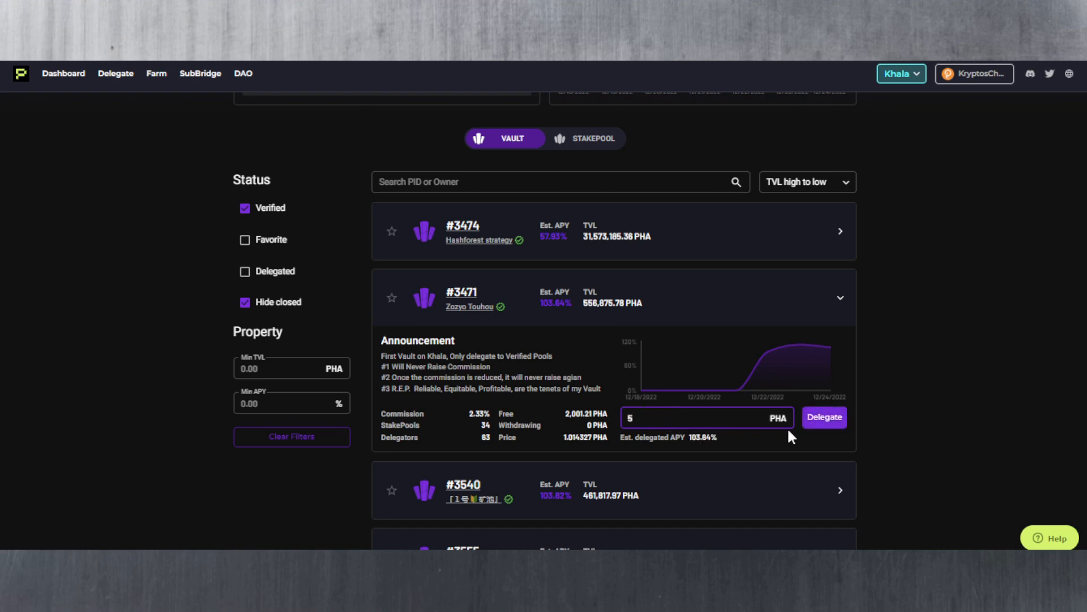
left_click(823, 416)
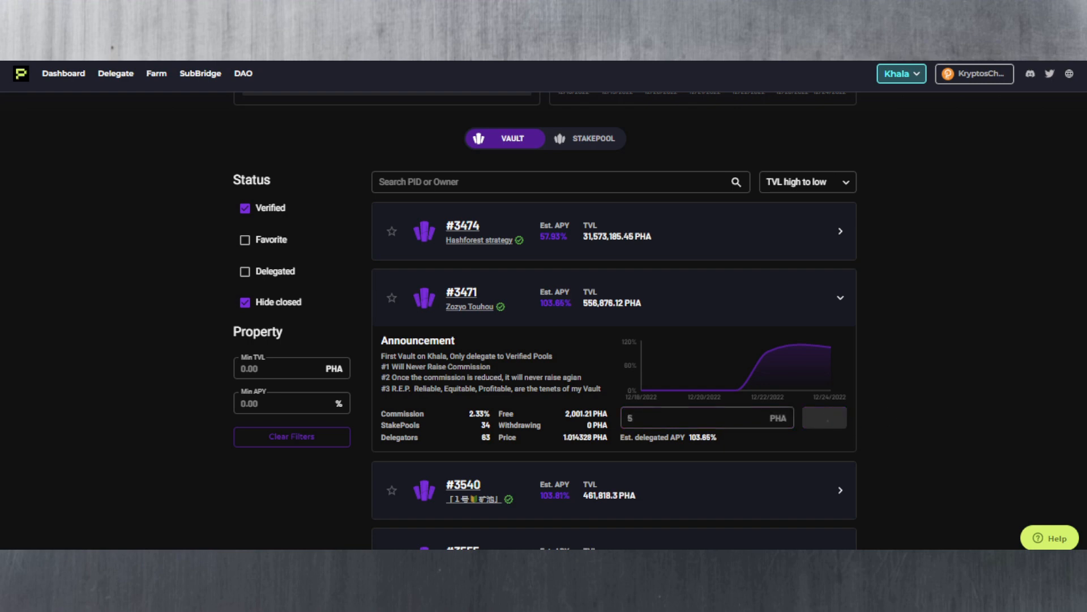
Step: Confirm the 5 PHA delegation so the transaction is broadcast and the amount resets to 0.00 PHA
left_click(825, 416)
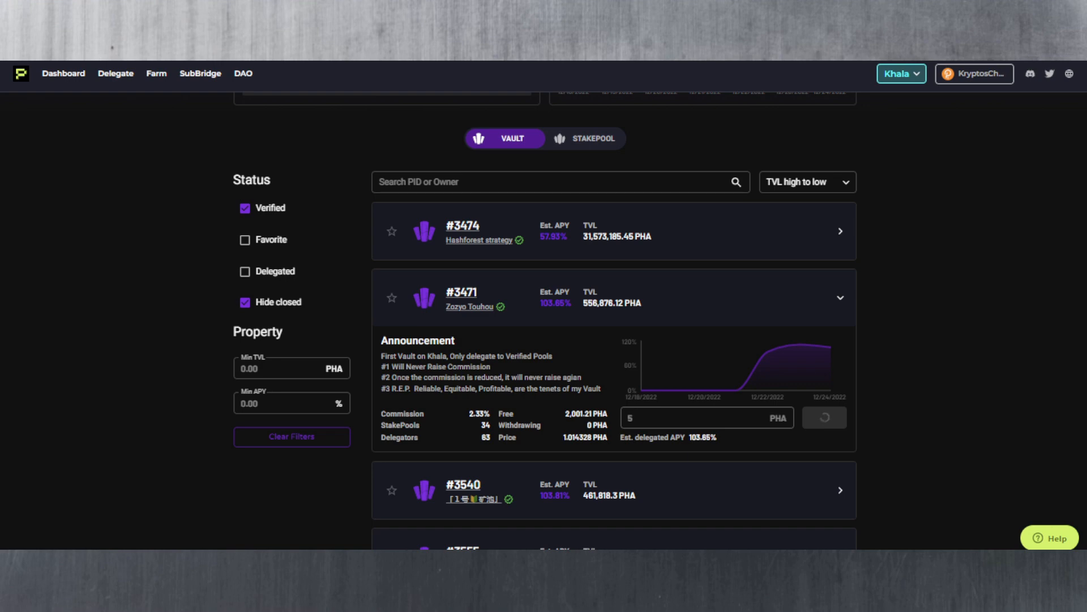
left_click(823, 416)
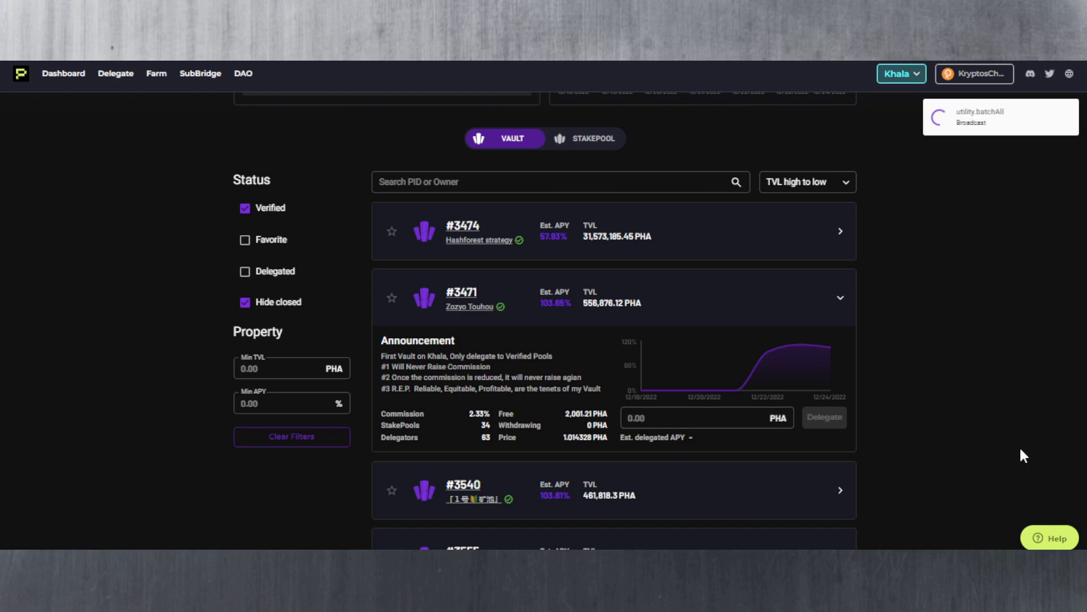
mouse_move(966, 137)
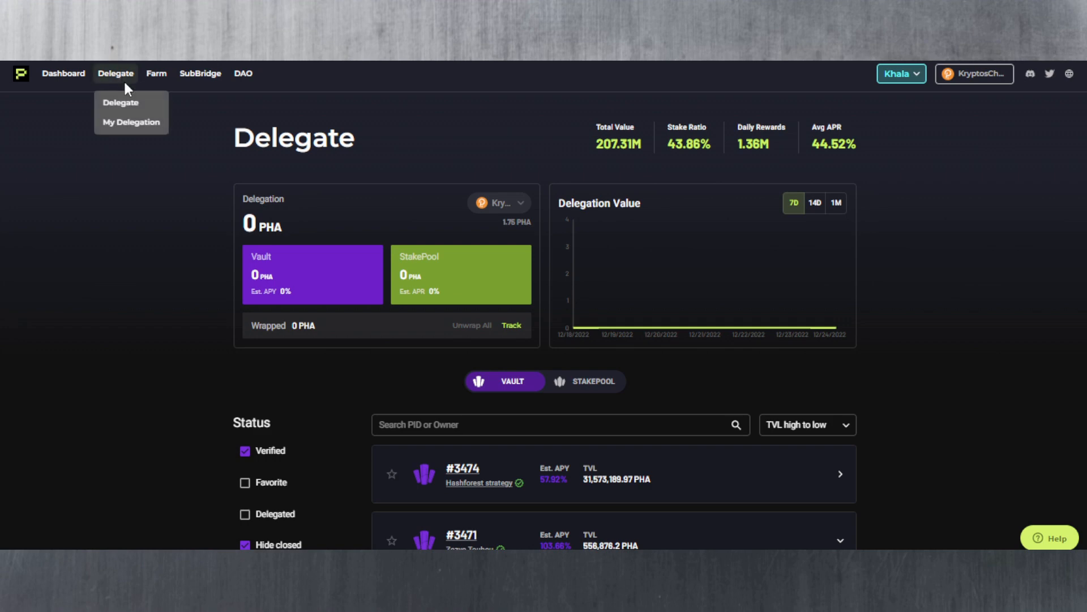
Step: Show My Delegation listing 5 PHA in Vault #3471 as delegation NFT #338 at 102.88% est. APY
left_click(132, 121)
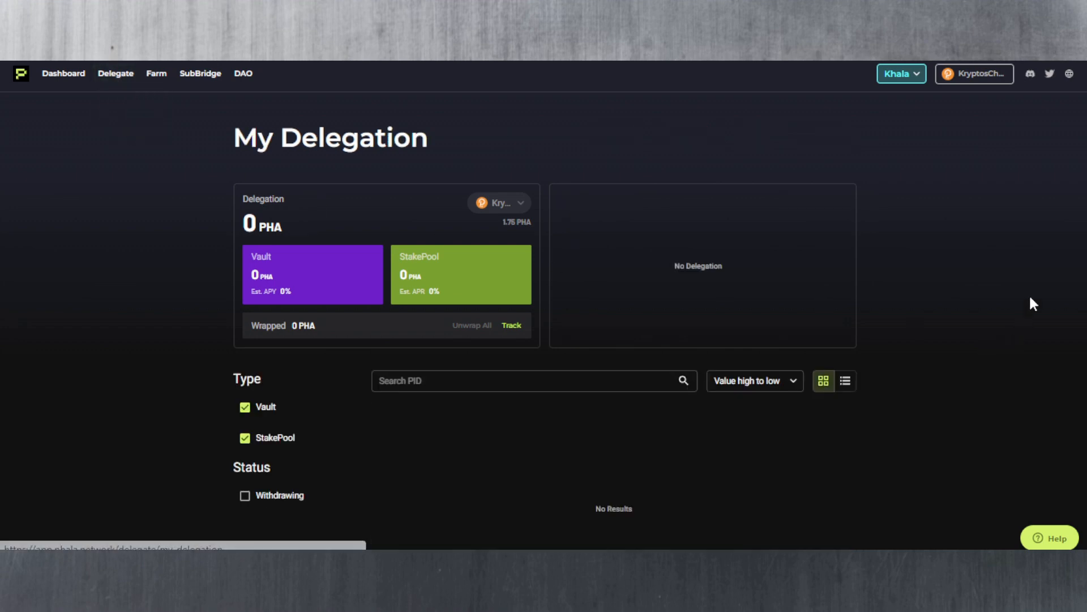
scroll("down", 3)
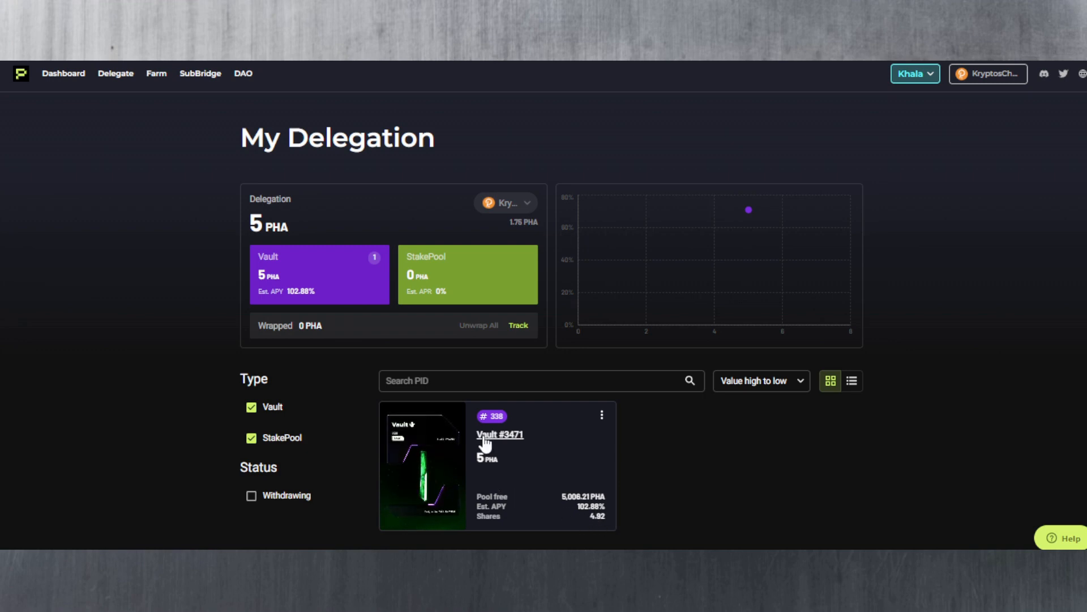
Step: Go from the delegation NFT card to Vault #3471's own page with the 5 PHA position
left_click(499, 434)
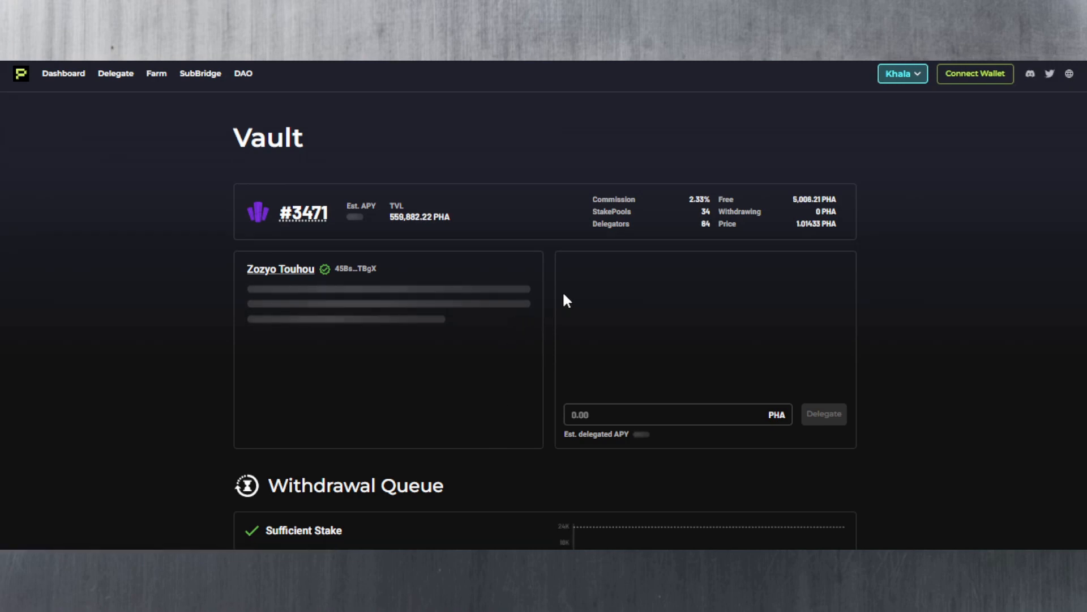
left_click(974, 74)
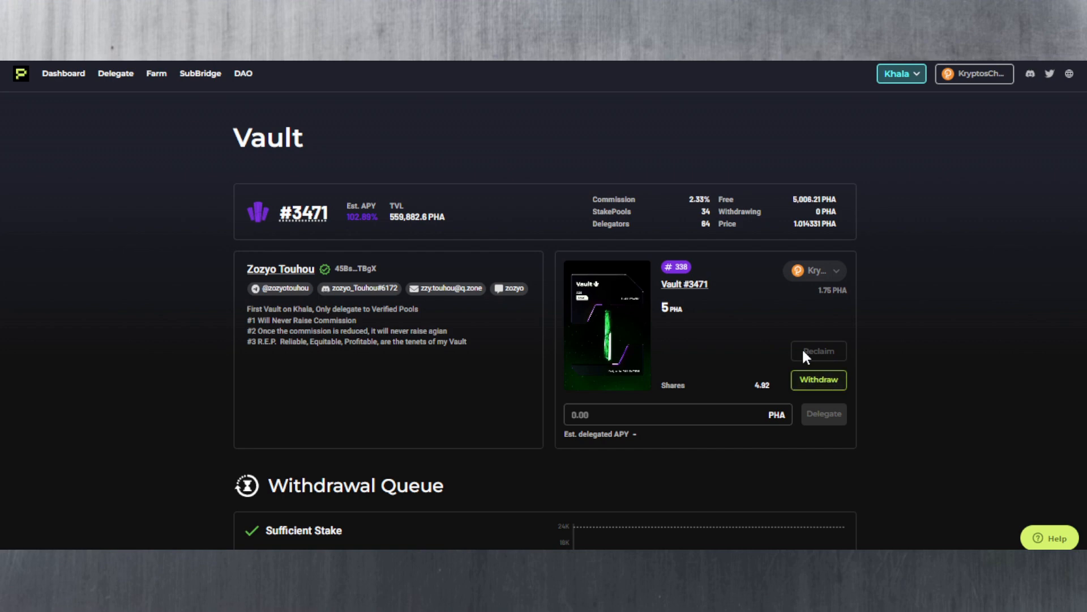
Step: Start a withdrawal from Vault #3471 filled with the full 5.000000352358 PHA, without submitting it
left_click(817, 380)
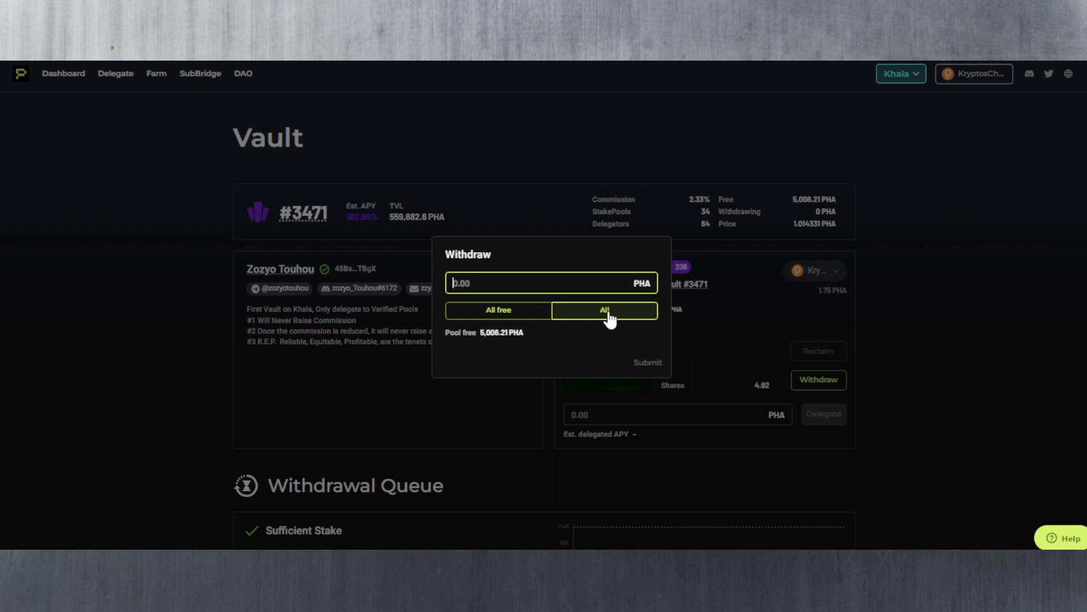
left_click(604, 310)
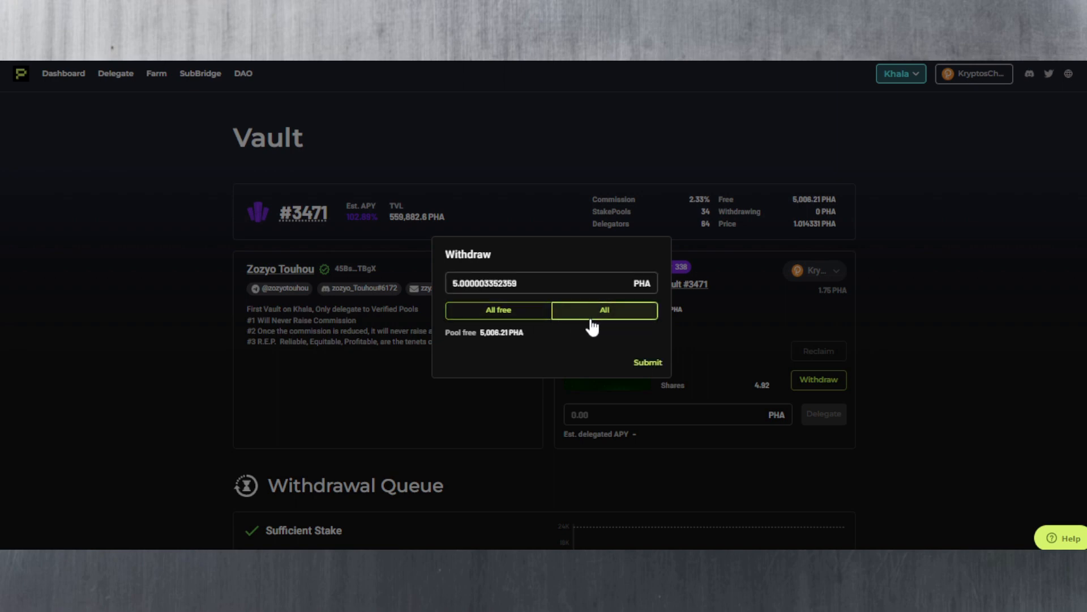
mouse_move(902, 340)
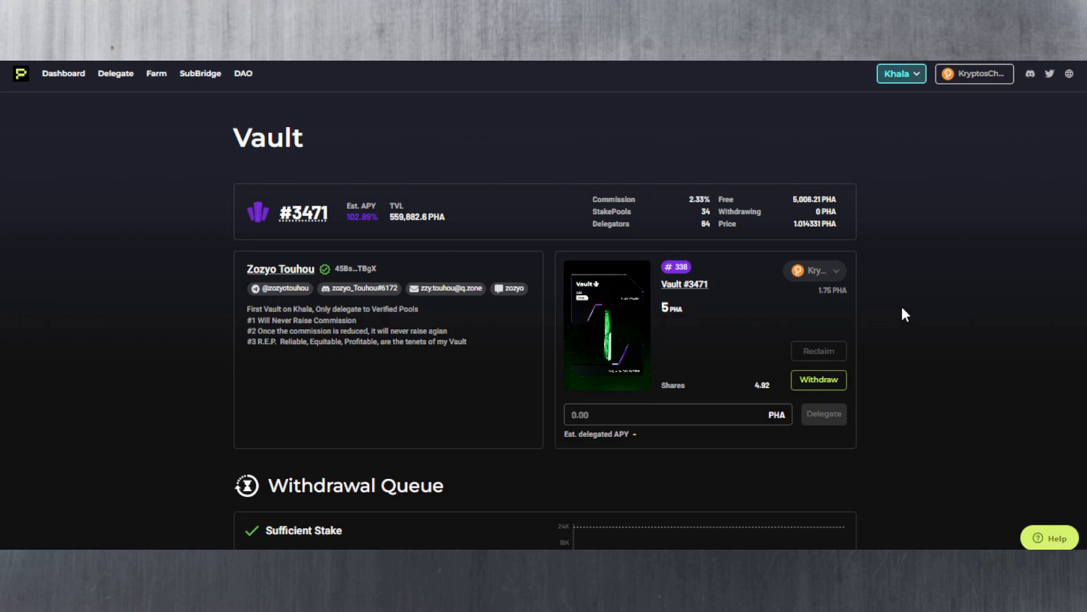
mouse_move(836, 351)
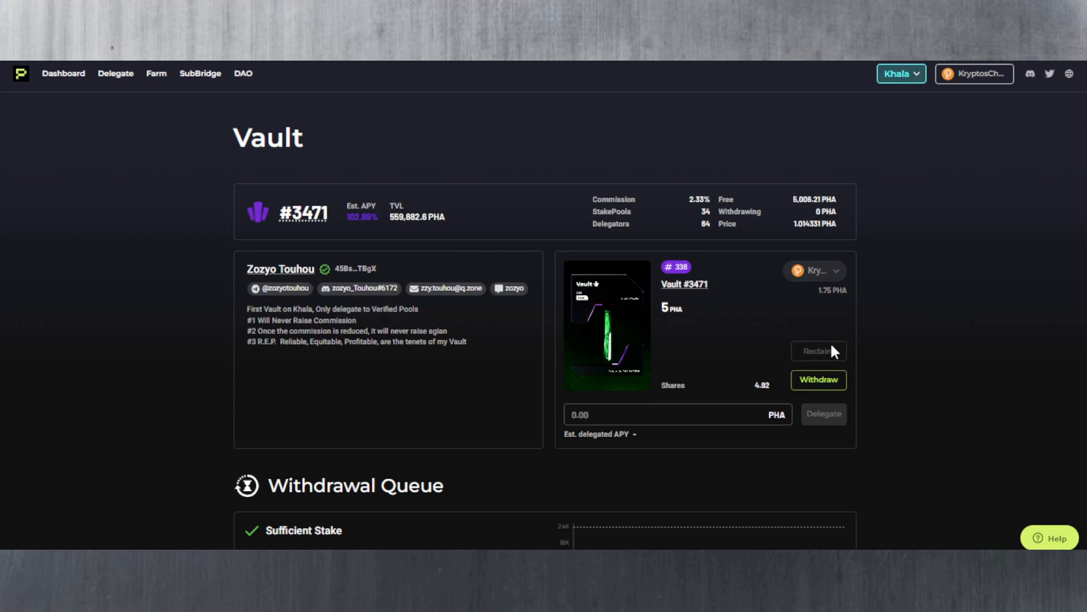
mouse_move(878, 365)
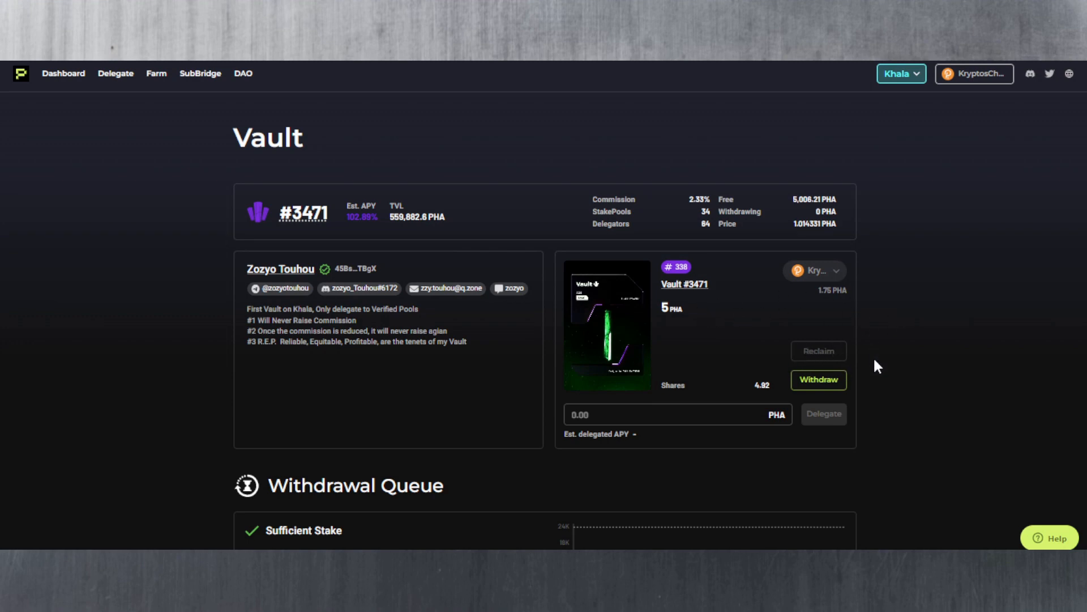
mouse_move(911, 366)
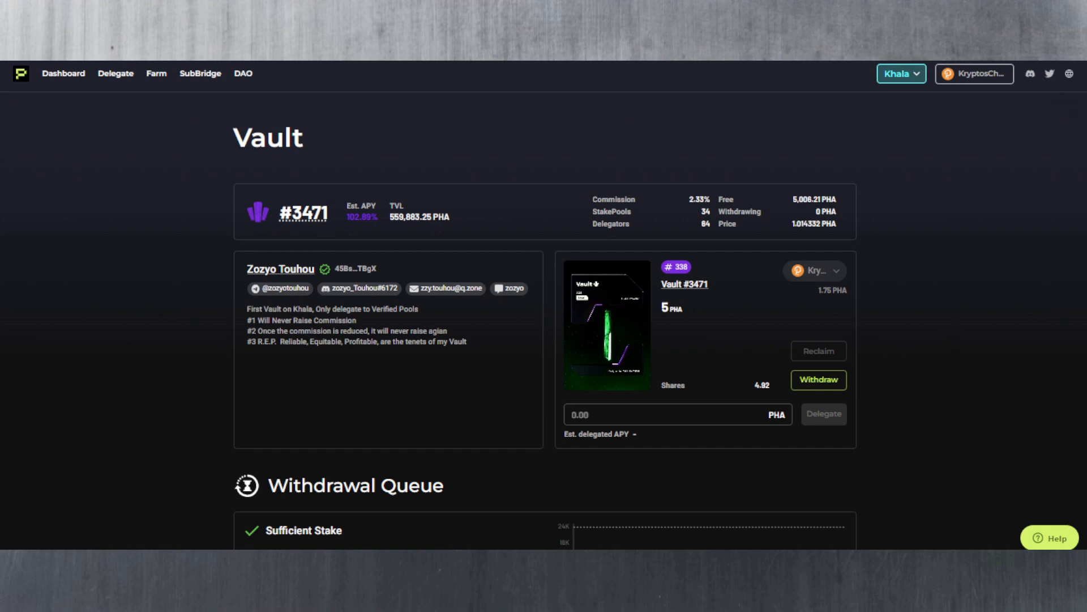
Step: Scroll through Vault #3471's withdrawal queue, whitelist and delegation NFTs sections
scroll("down", 3)
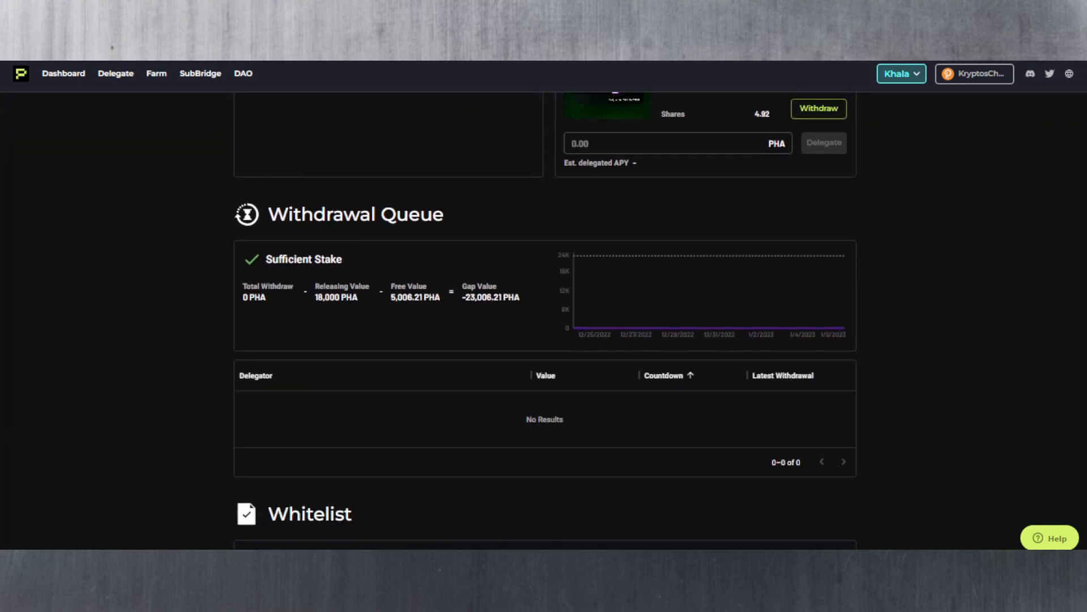
scroll("down", 3)
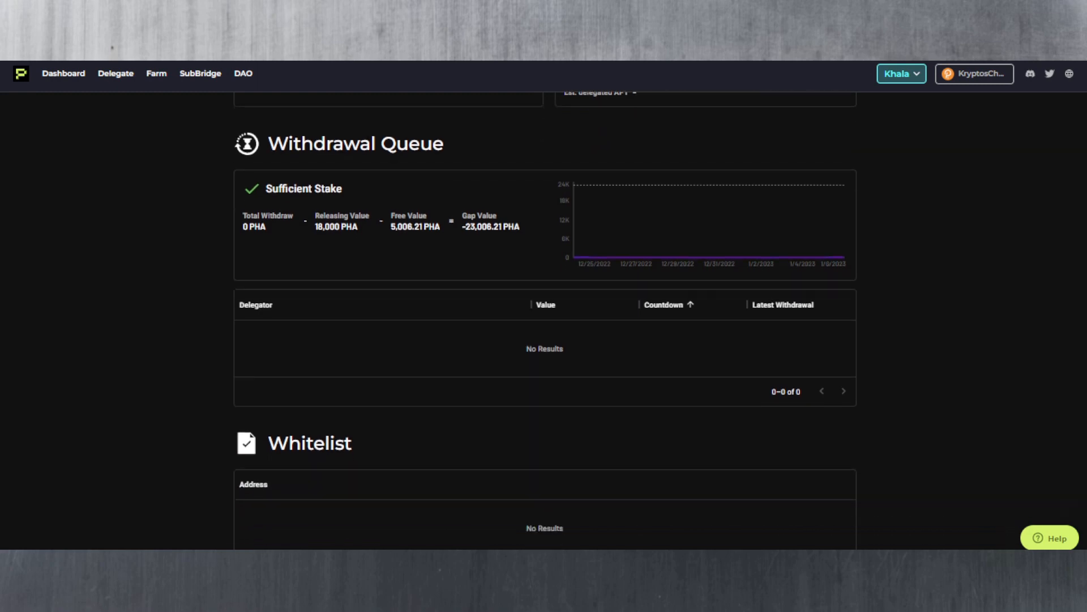
scroll("down", 3)
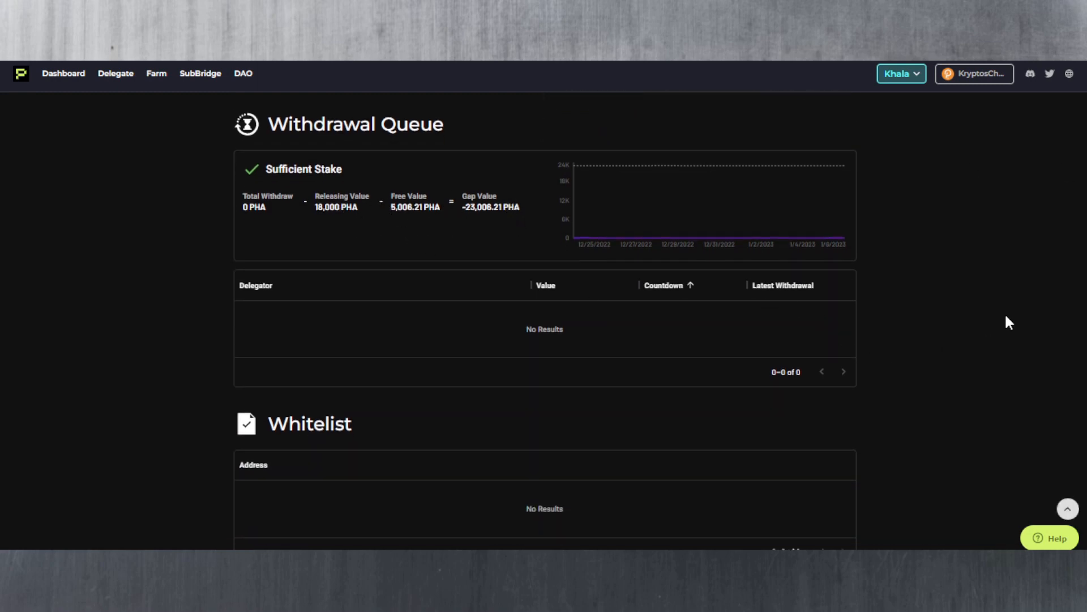
scroll("down", 3)
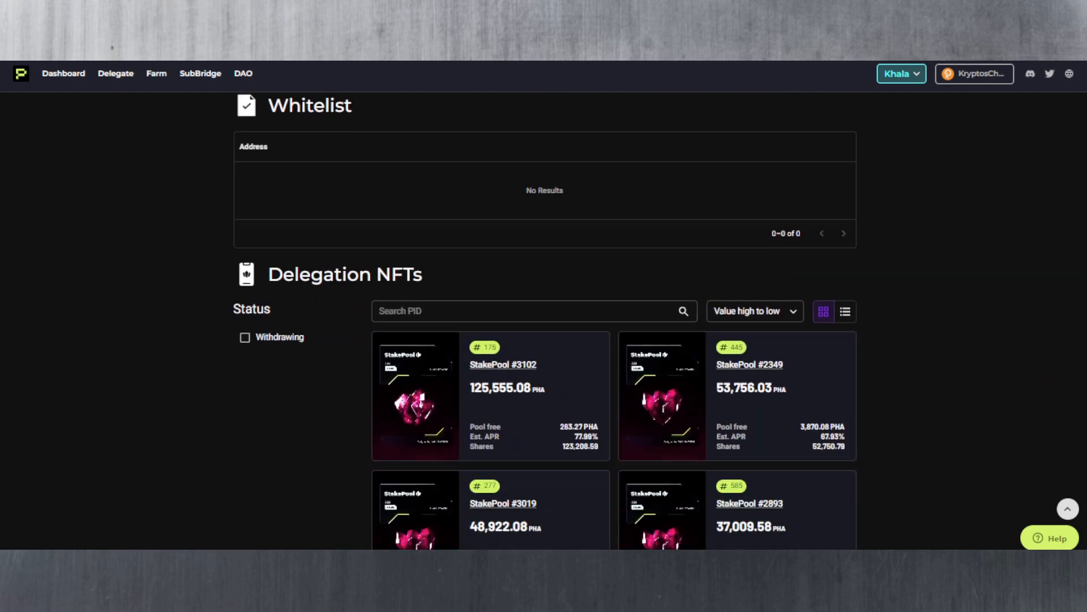
scroll("down", 3)
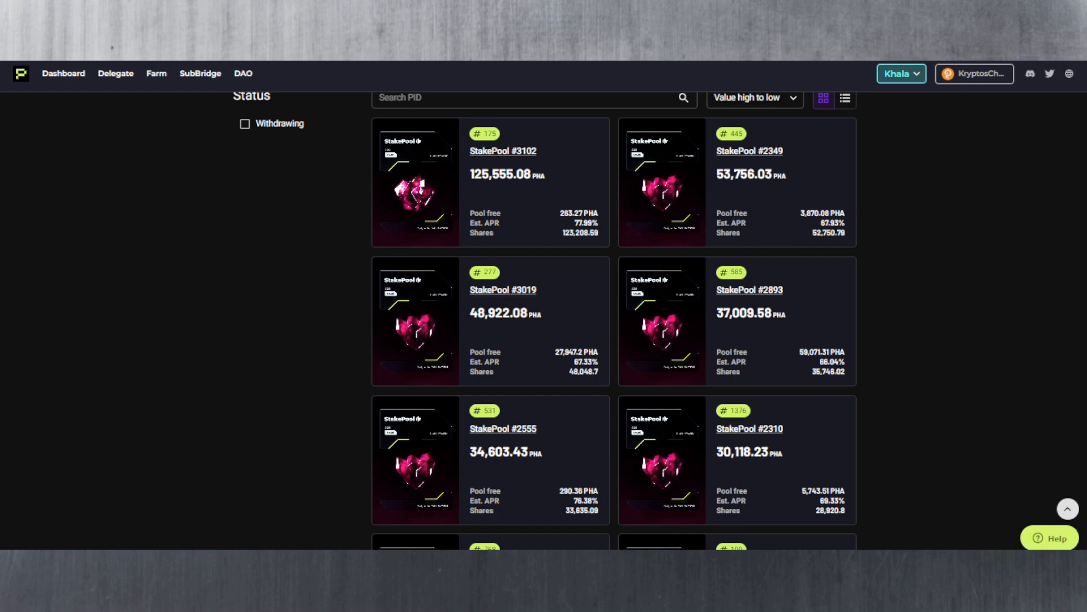
scroll("down", 3)
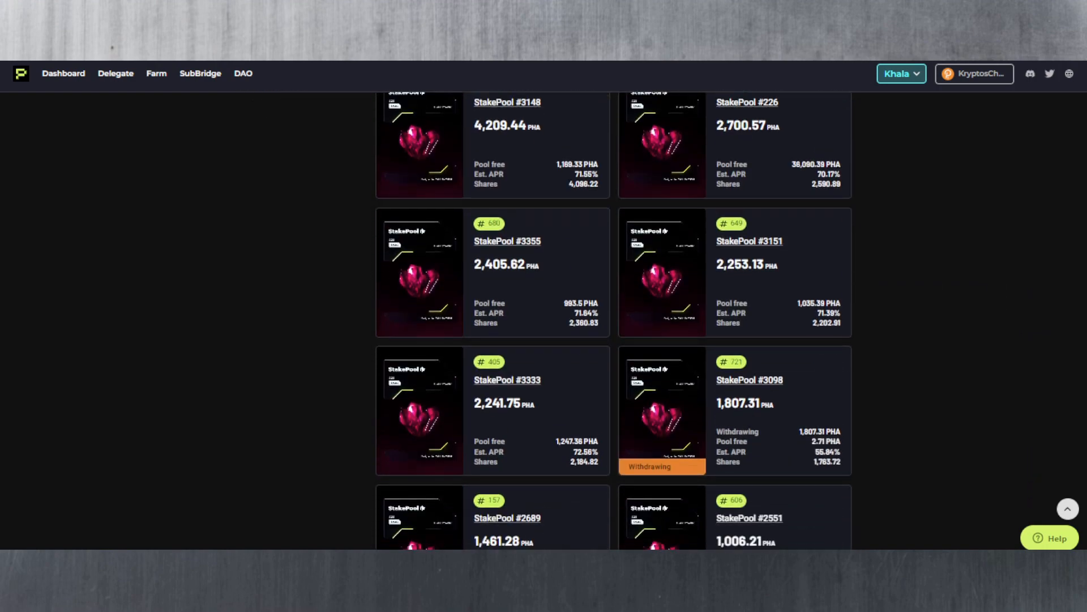
scroll("down", 3)
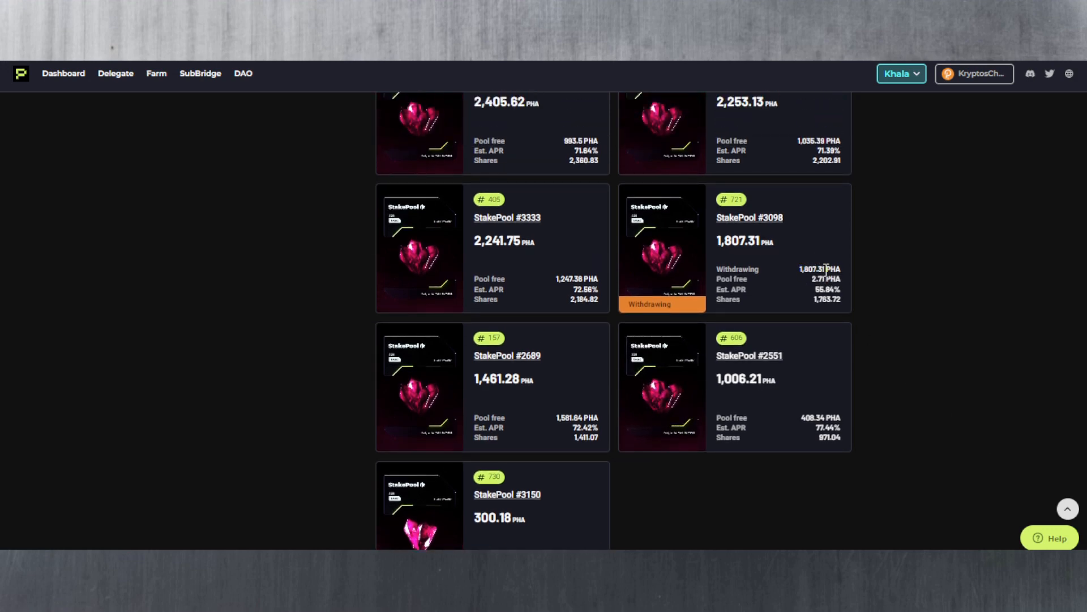
scroll("down", 3)
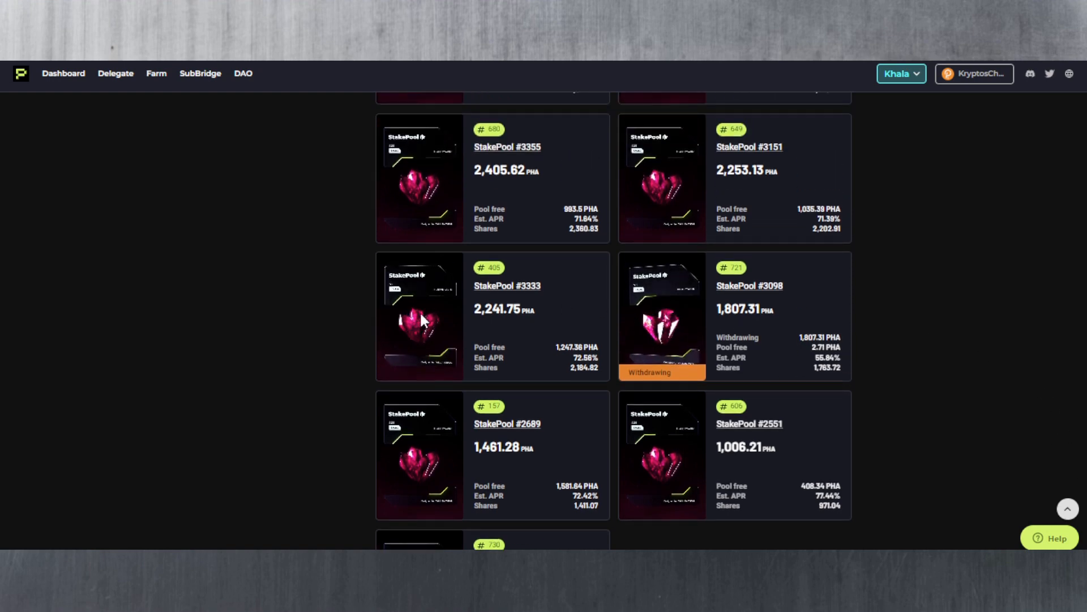
scroll("down", 3)
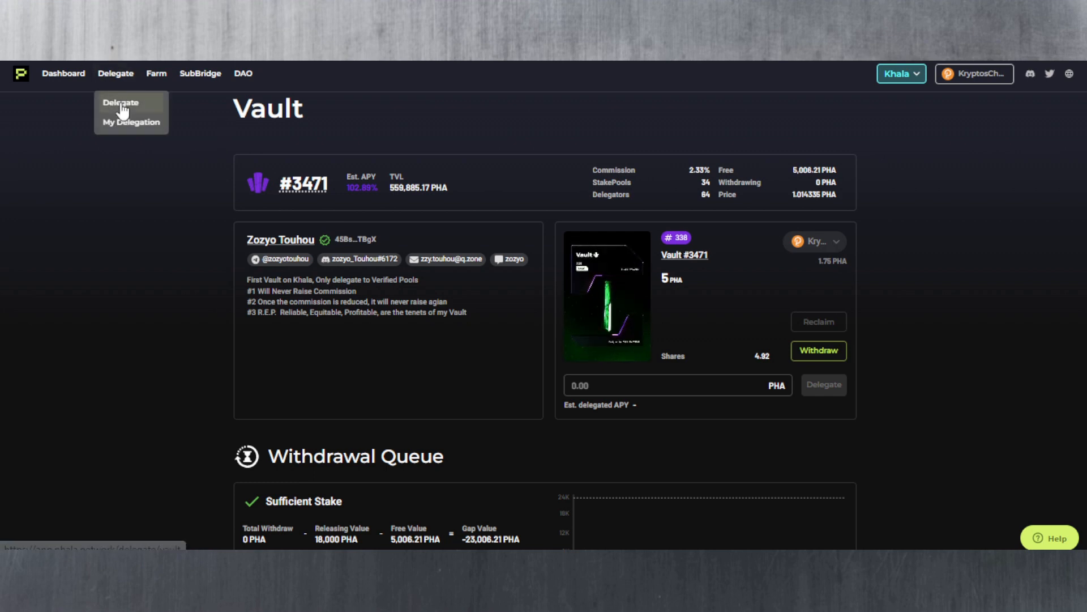
Step: Return to the Delegate overview with 5 PHA in vaults and list only verified stake pools, headed by #1780
left_click(121, 103)
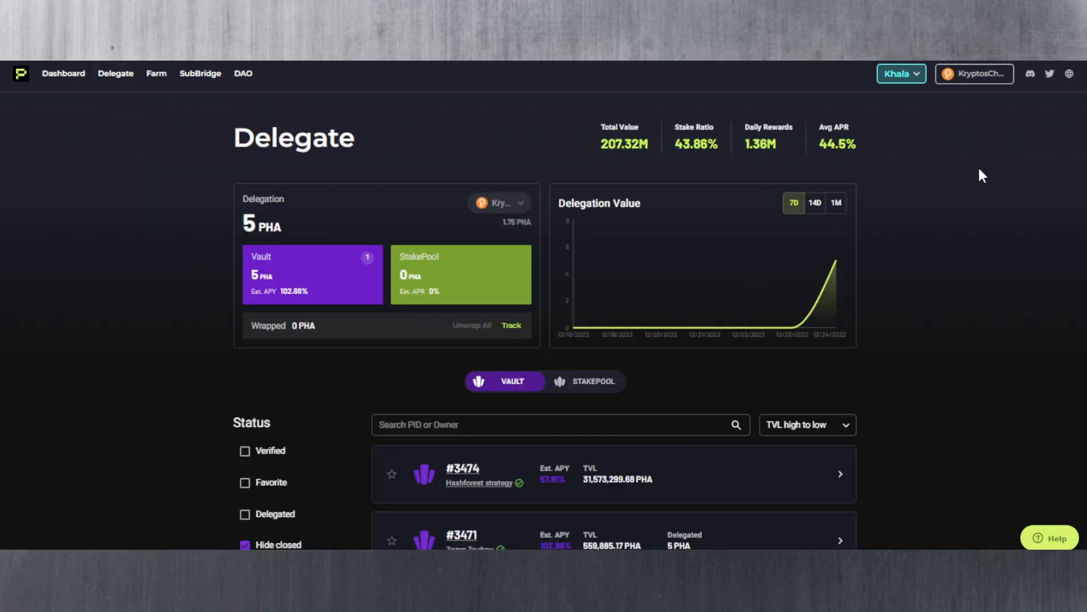
scroll("down", 3)
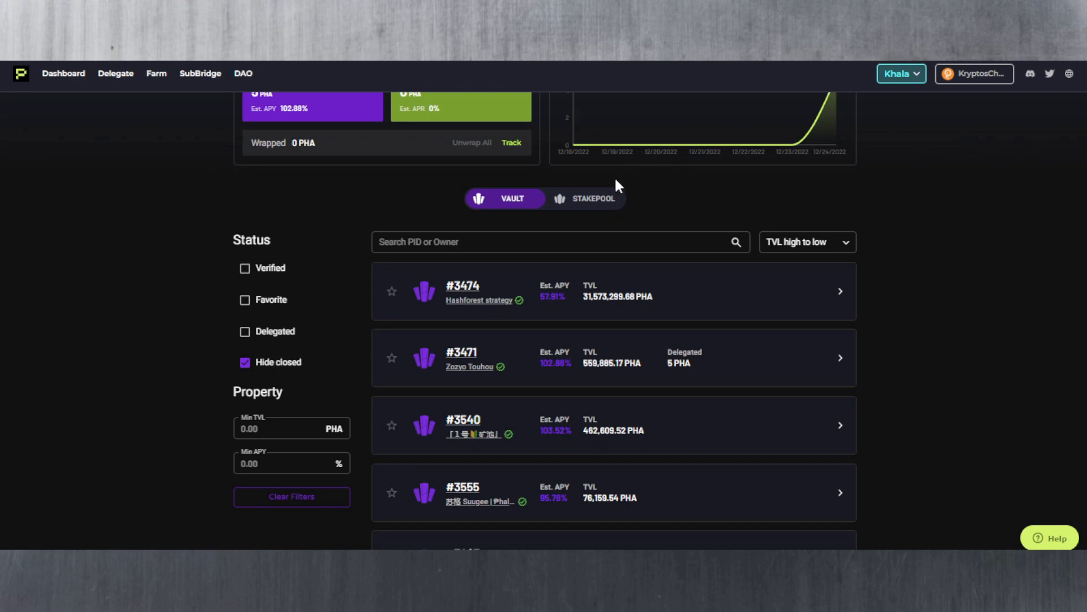
left_click(584, 198)
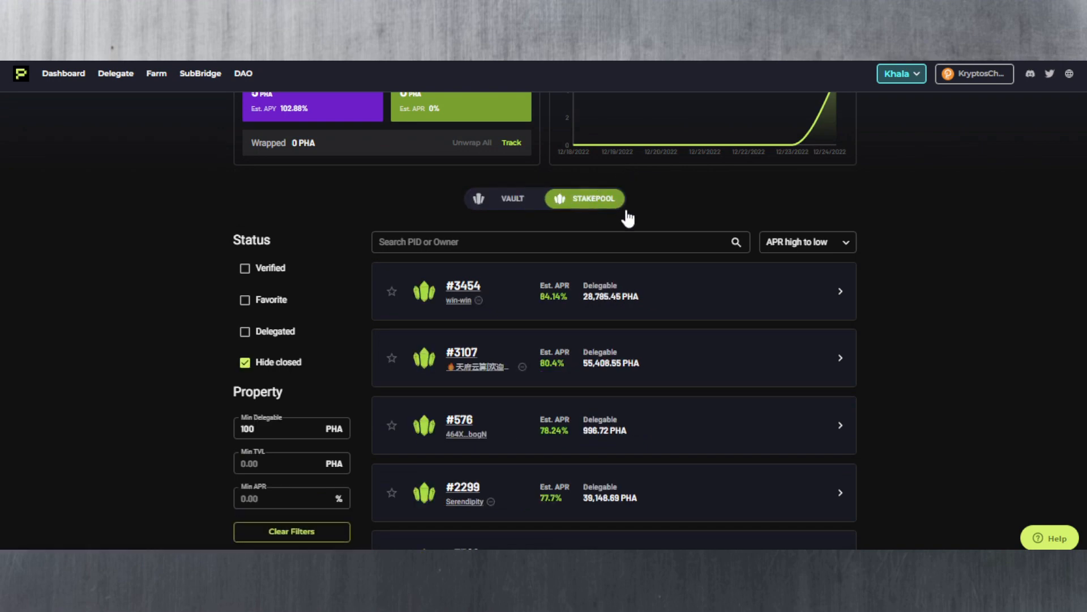
mouse_move(814, 303)
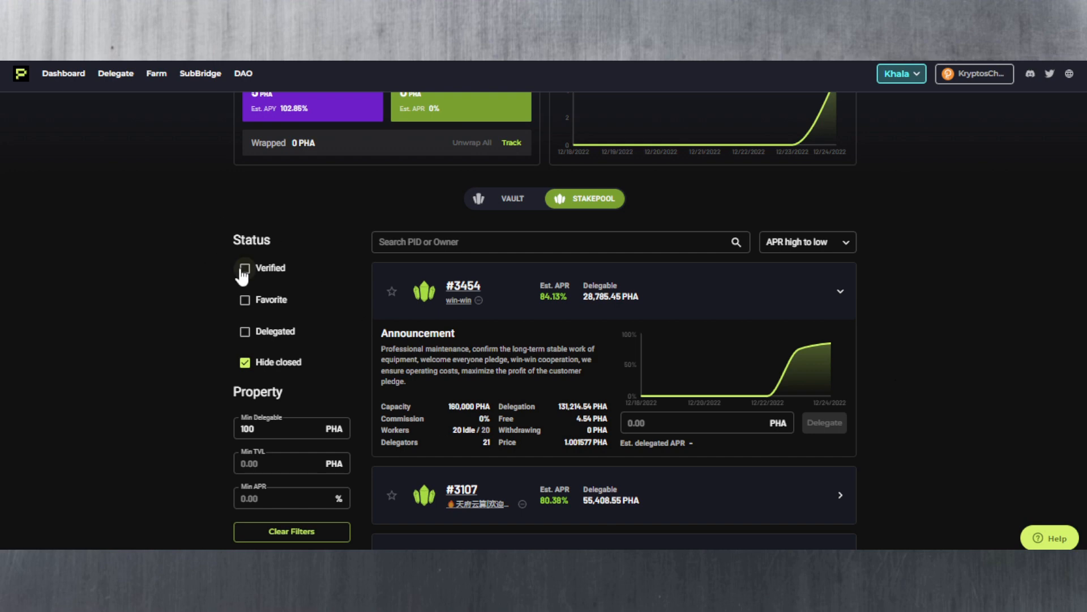
left_click(244, 267)
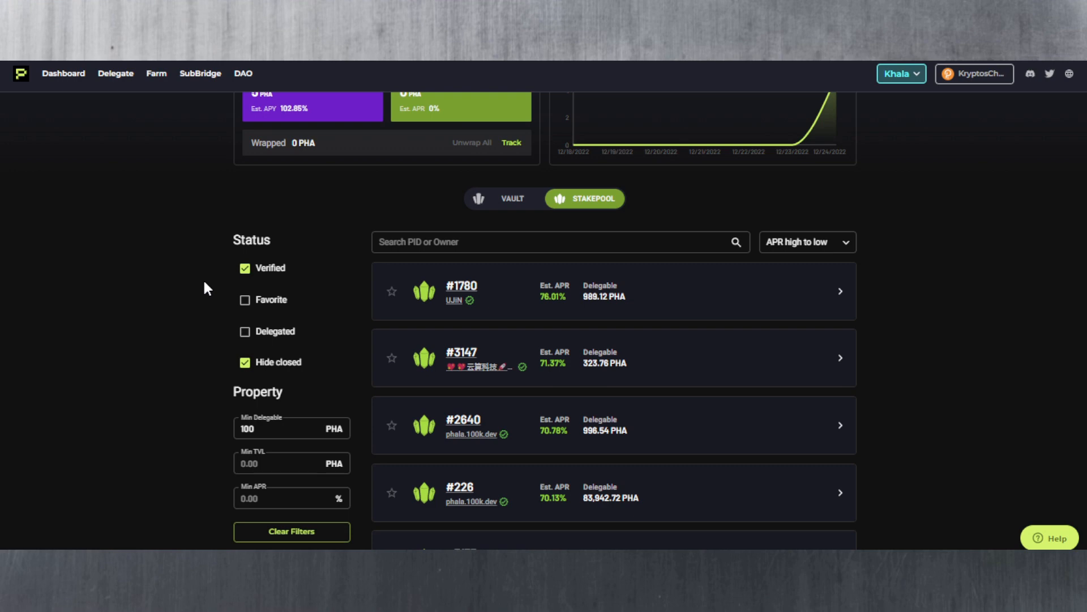
mouse_move(469, 300)
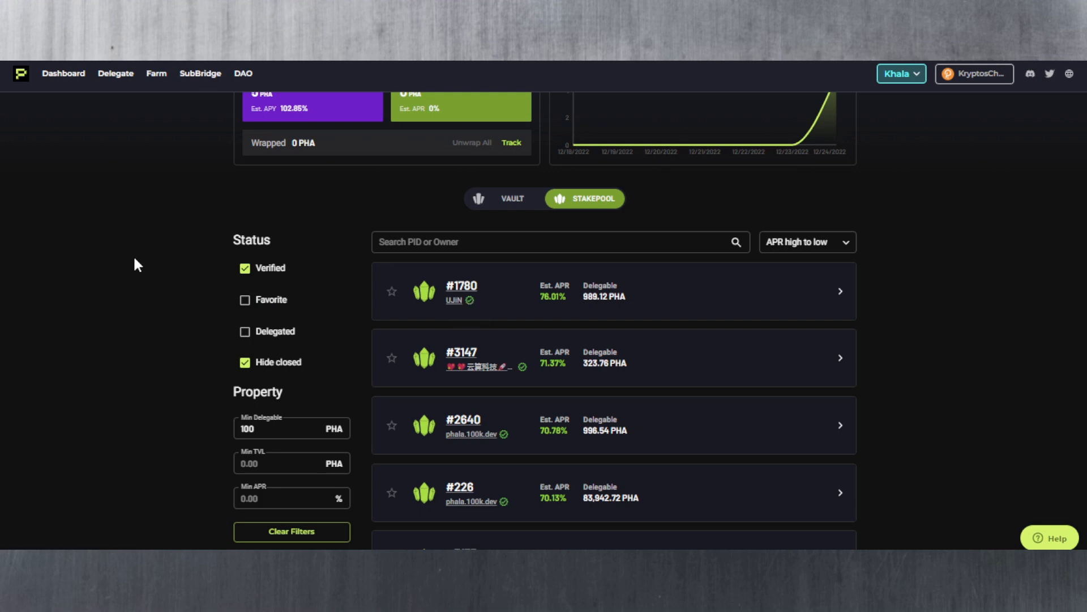
mouse_move(127, 284)
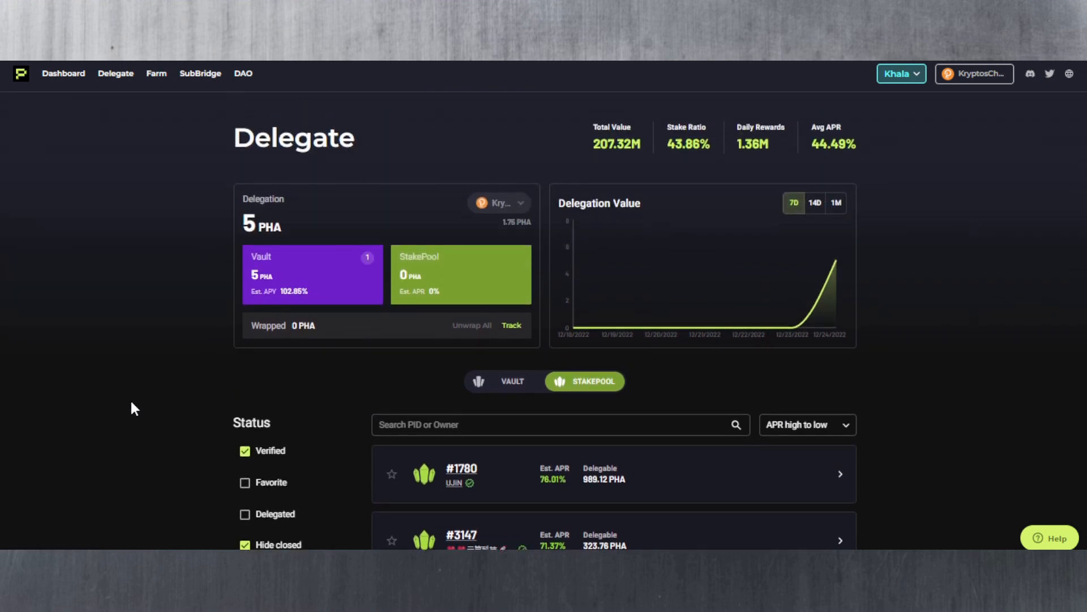
mouse_move(236, 366)
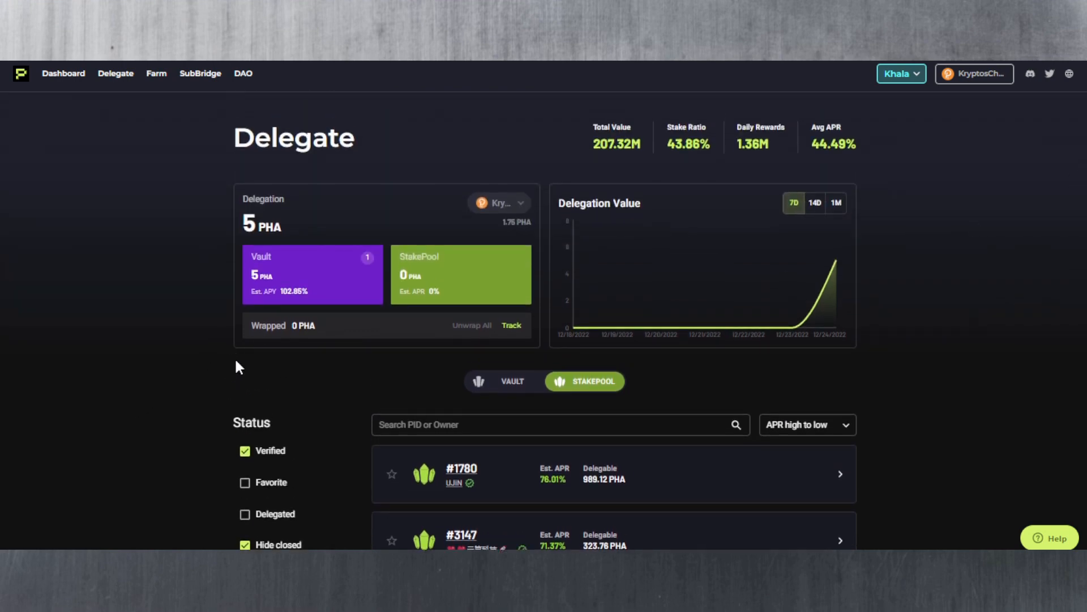
mouse_move(296, 350)
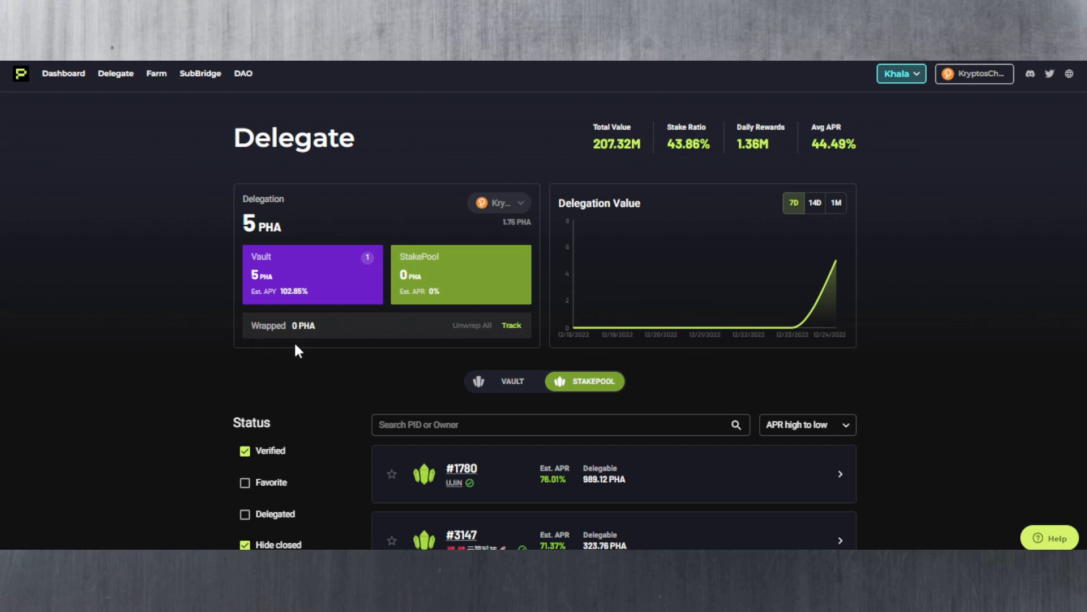
mouse_move(466, 333)
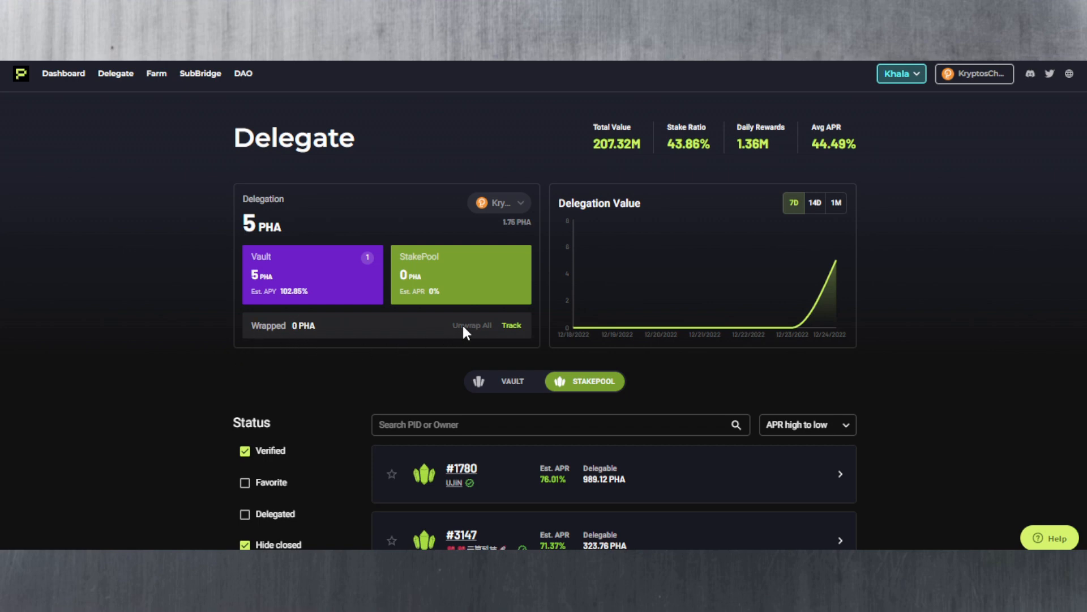
mouse_move(446, 341)
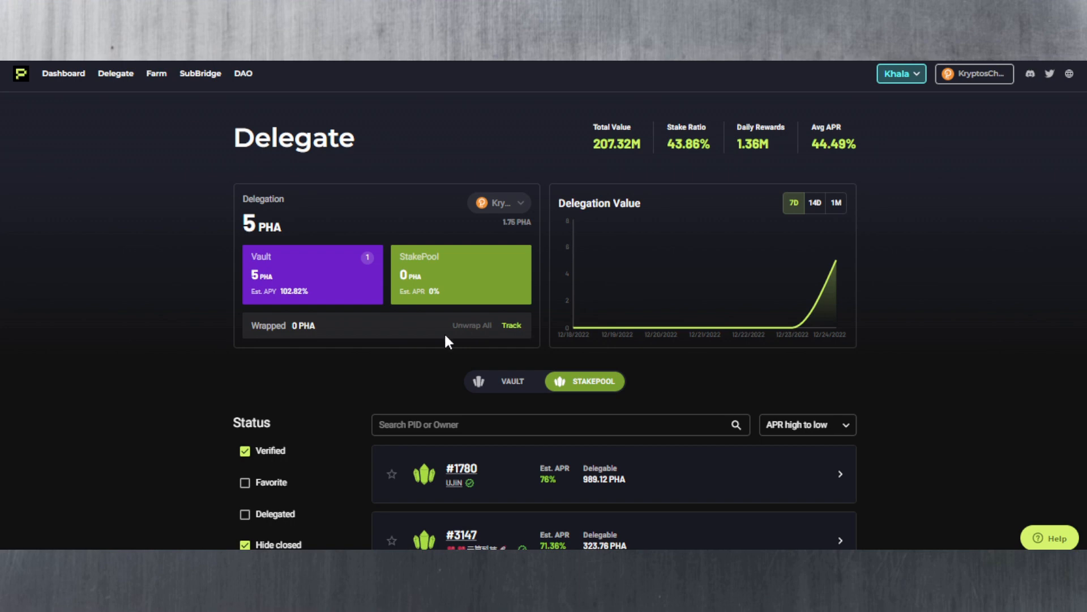
mouse_move(505, 243)
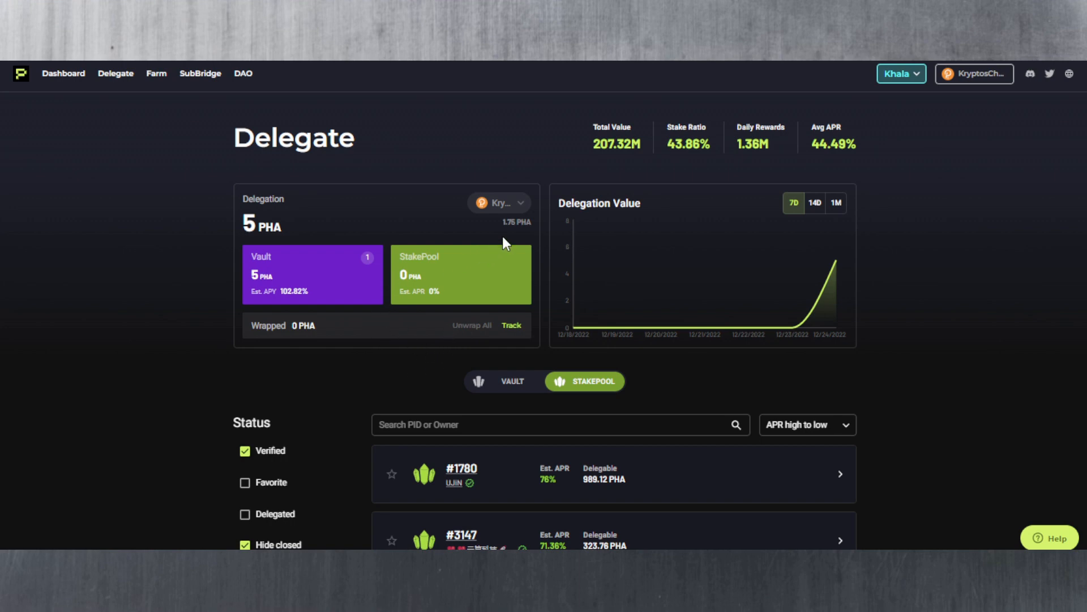
mouse_move(185, 366)
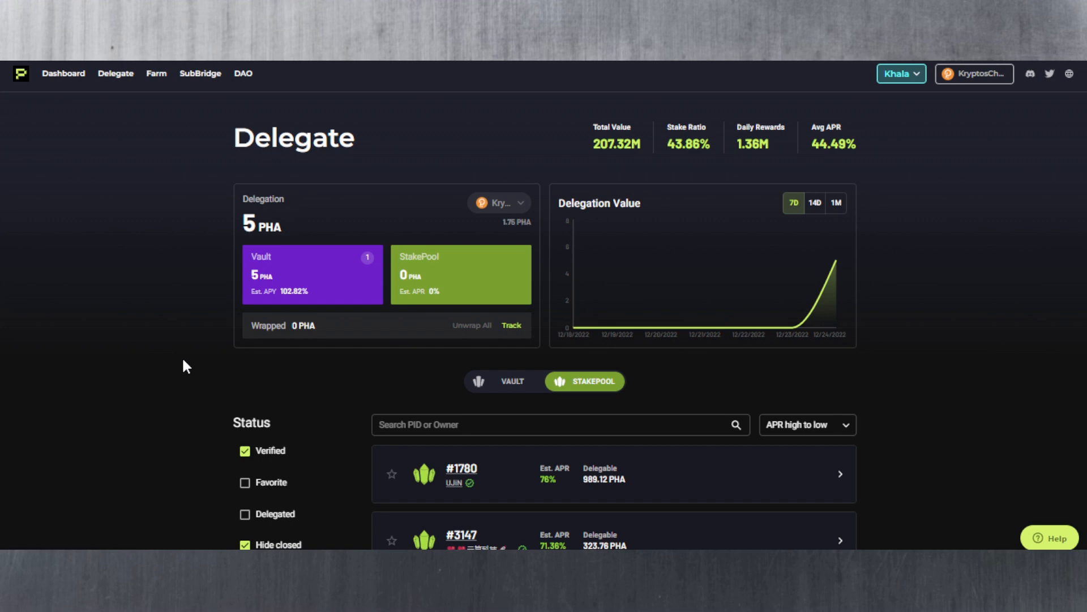
mouse_move(333, 339)
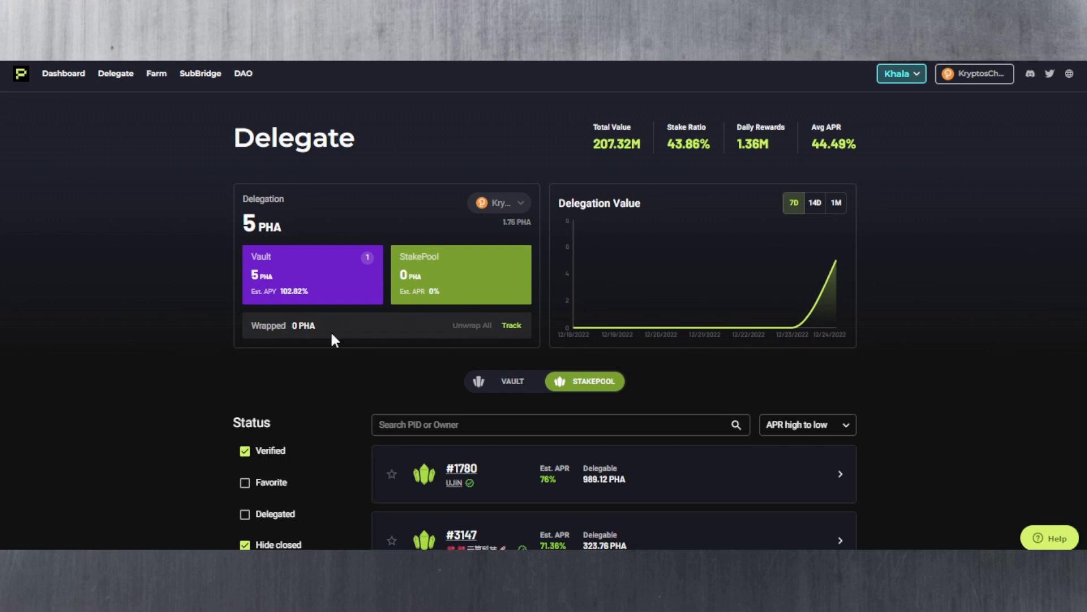
mouse_move(202, 367)
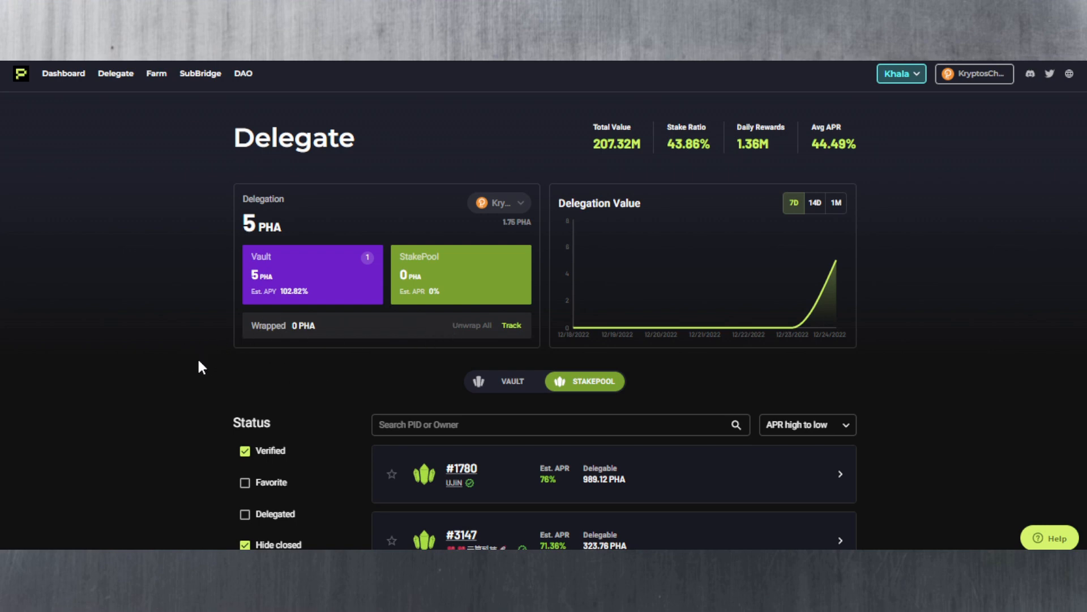